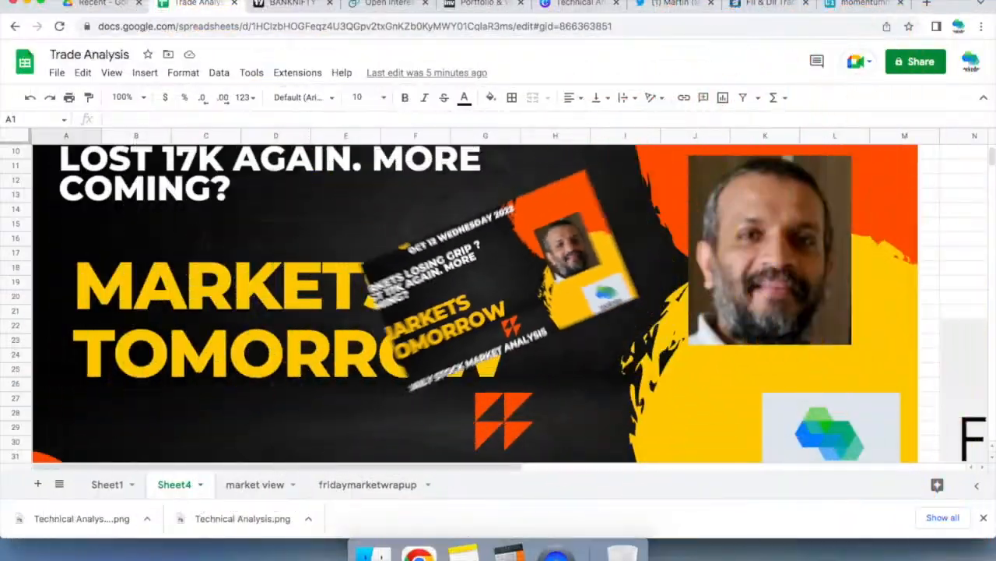
# - Scroll past the Oct 12 Wednesday 2022 thumbnail on Sheet4, then bring up the TradingView chart
pyautogui.scroll(-3)
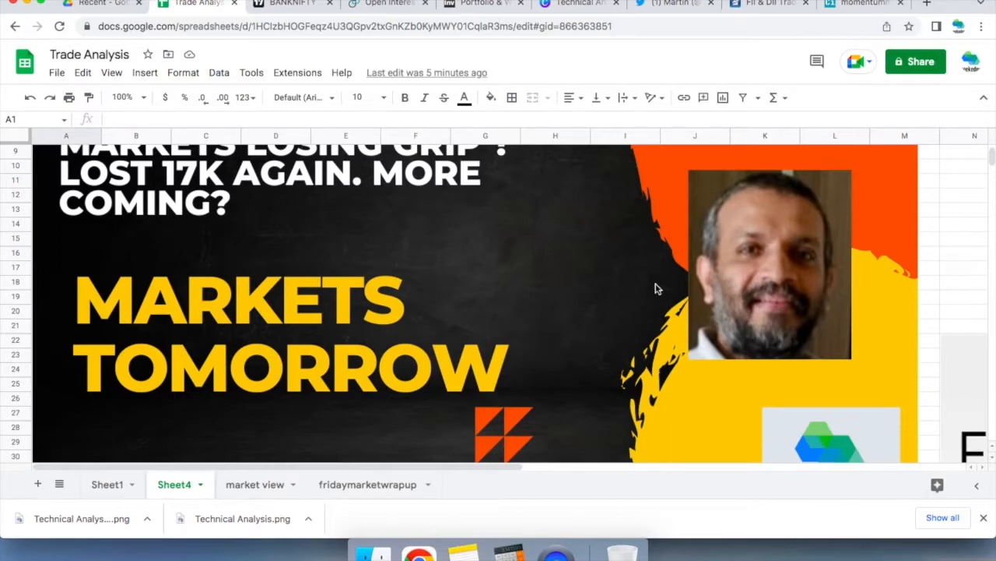
pyautogui.scroll(-3)
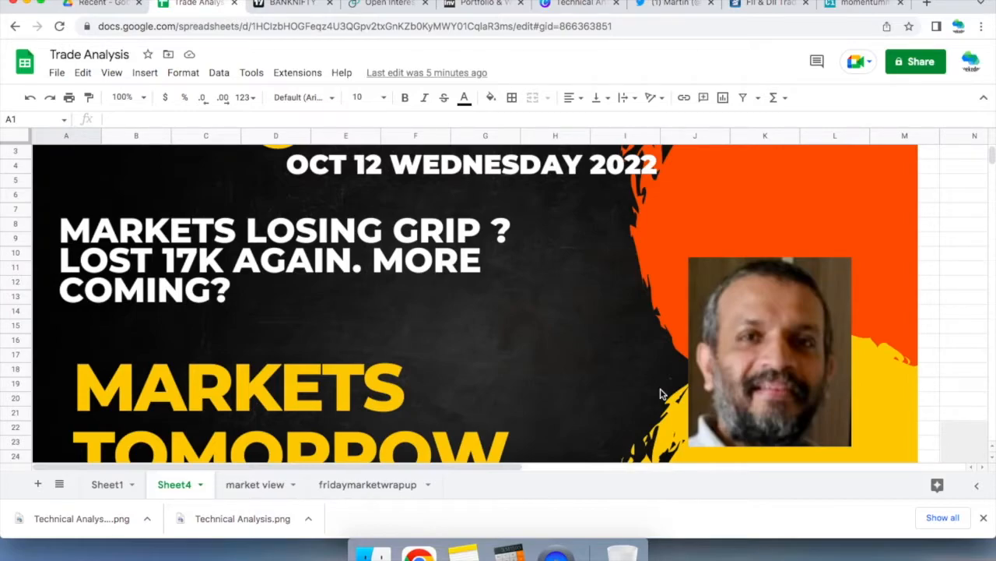
pyautogui.click(284, 8)
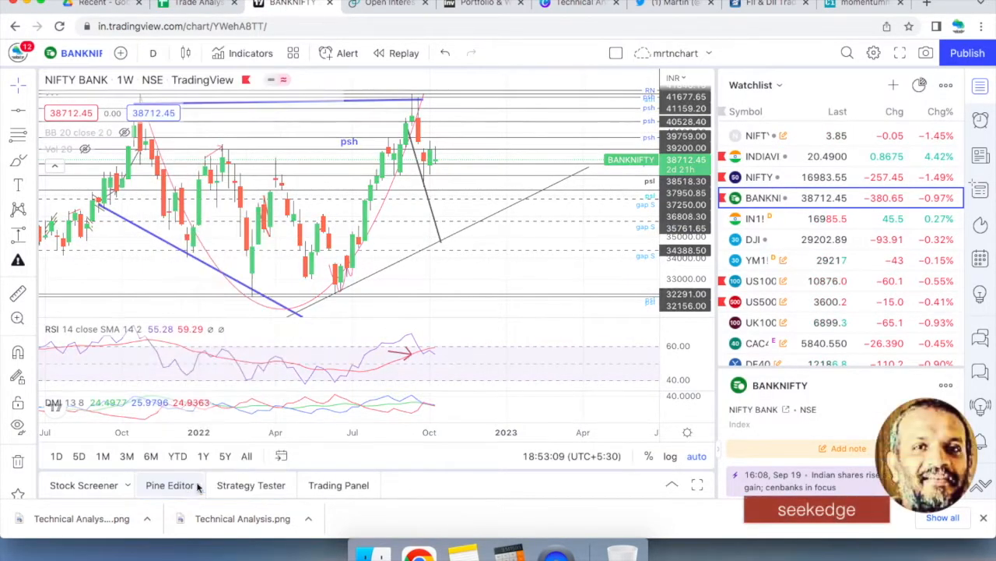
# - Review the Nifty 50 daily chart, returning to it after checking Bank Nifty
pyautogui.click(759, 177)
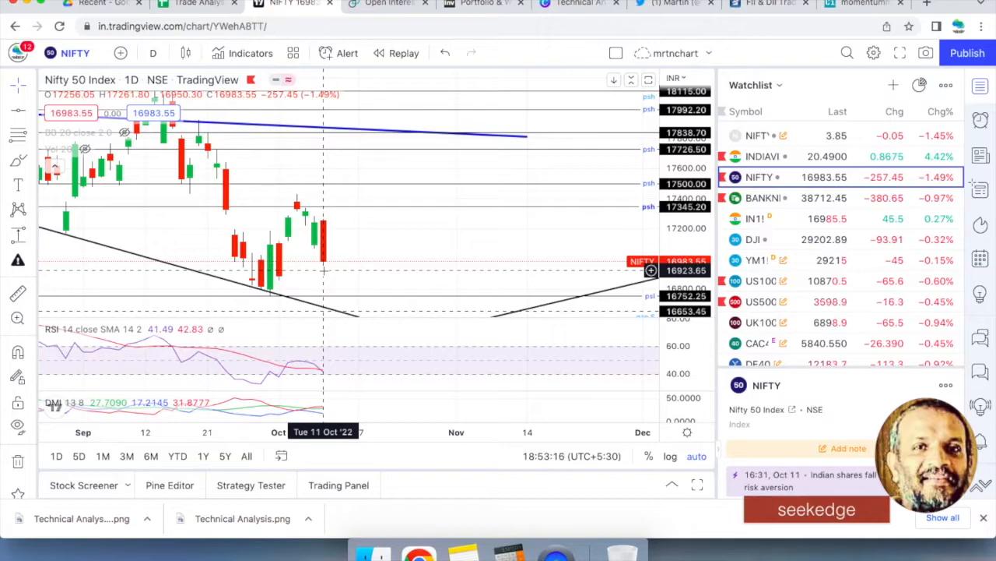
pyautogui.moveTo(316, 247)
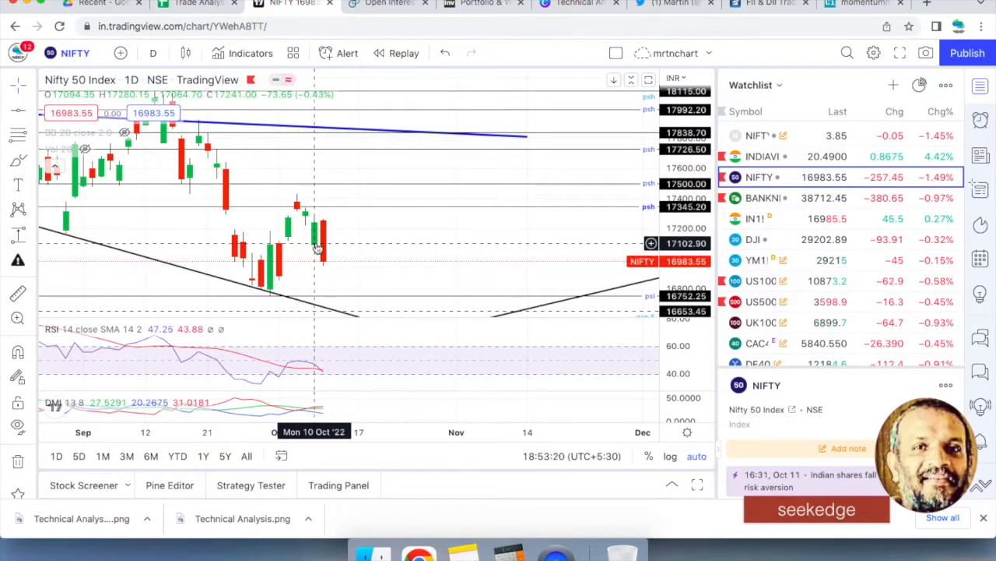
pyautogui.moveTo(341, 241)
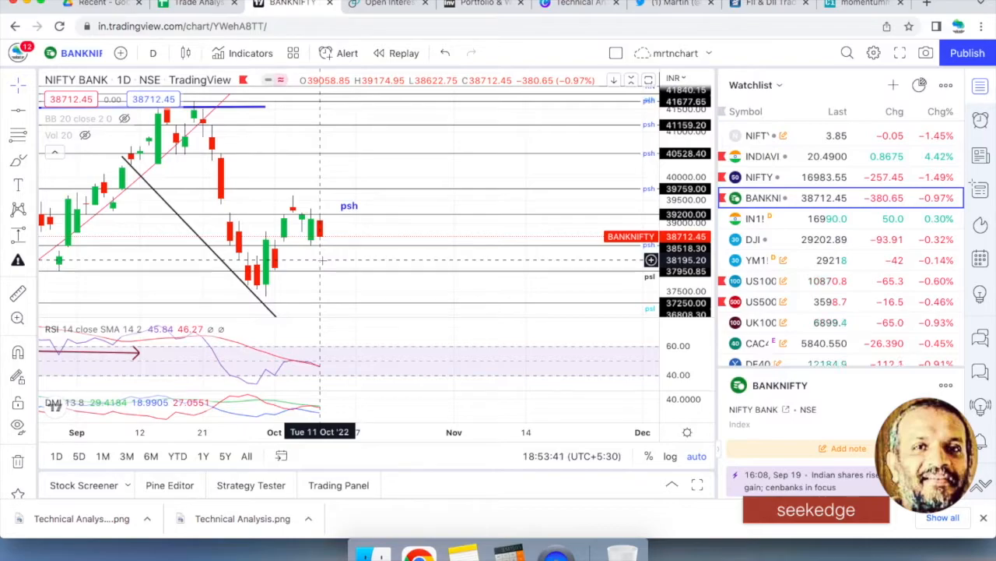
pyautogui.click(760, 177)
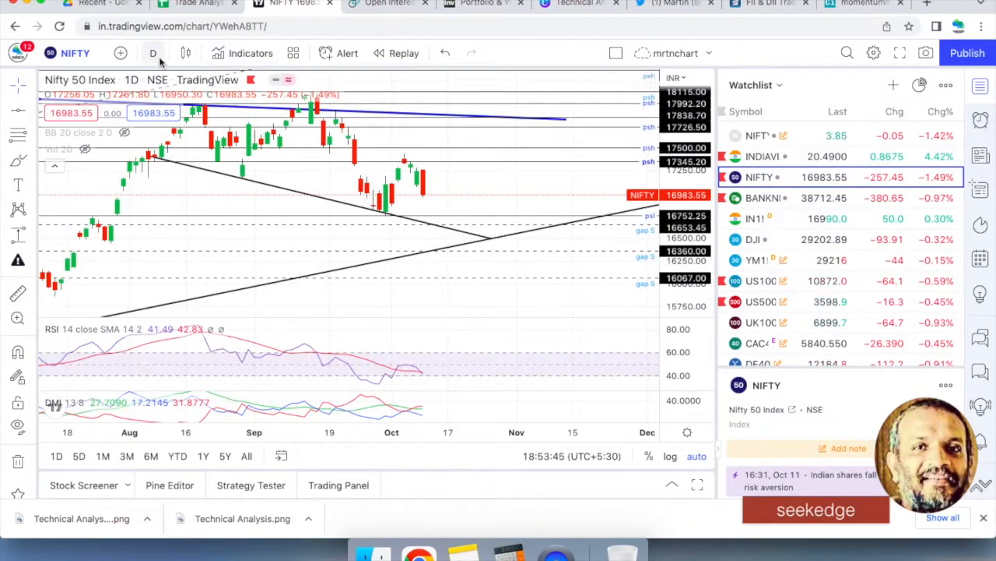
# - Switch Nifty 50 to 1-week candles, then load the weekly Bank Nifty chart
pyautogui.click(150, 53)
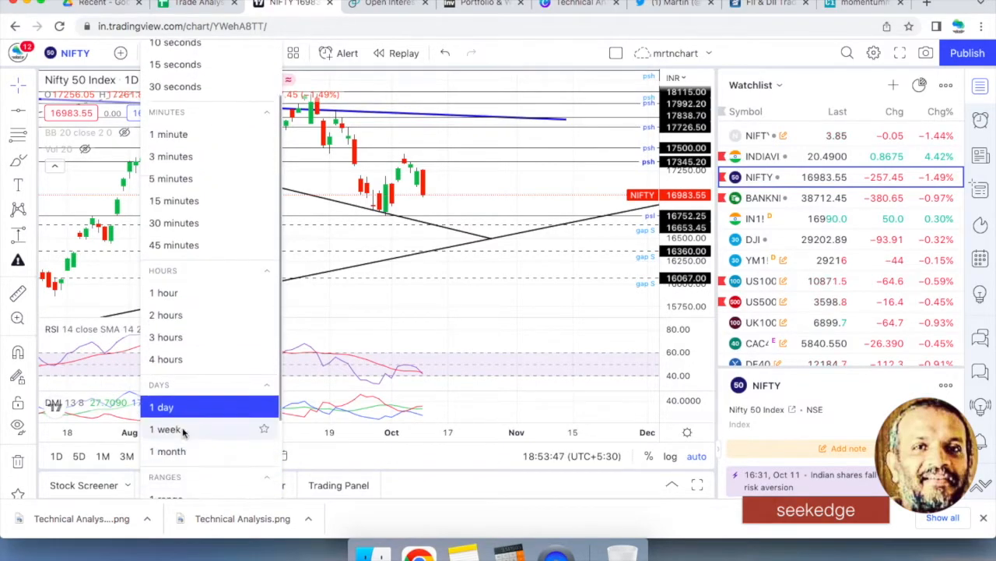
pyautogui.click(166, 429)
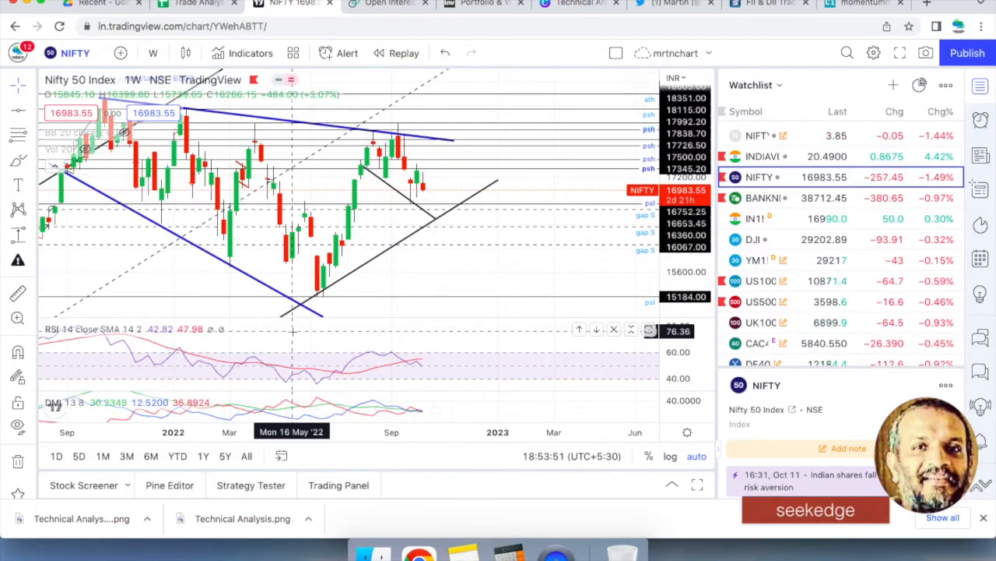
pyautogui.moveTo(471, 204)
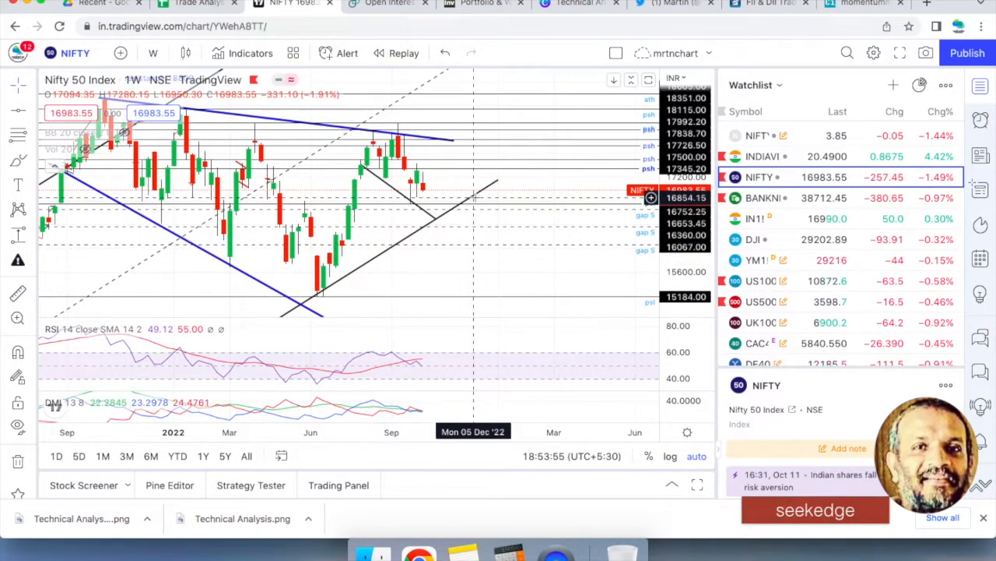
pyautogui.moveTo(377, 193)
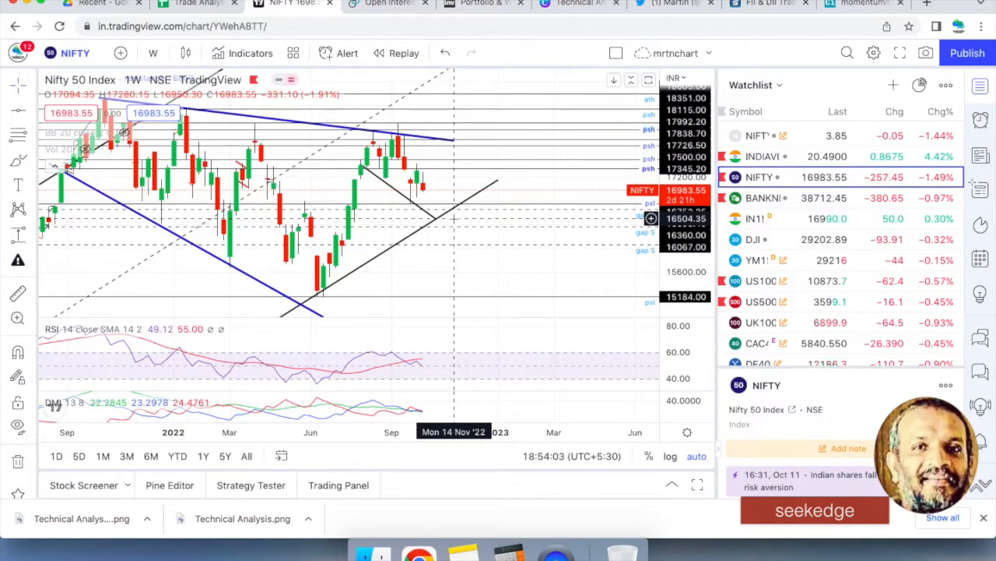
pyautogui.moveTo(433, 216)
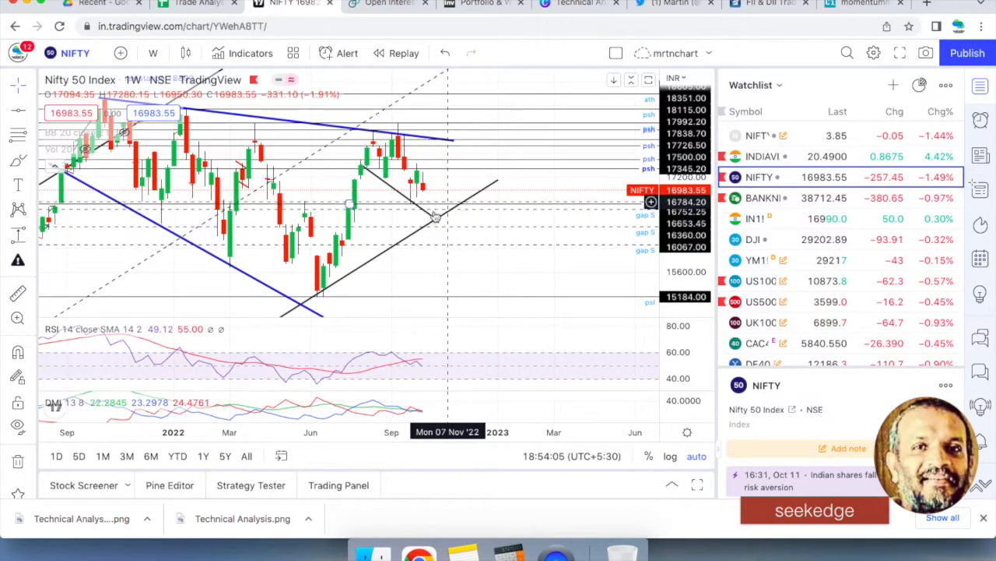
pyautogui.moveTo(454, 218)
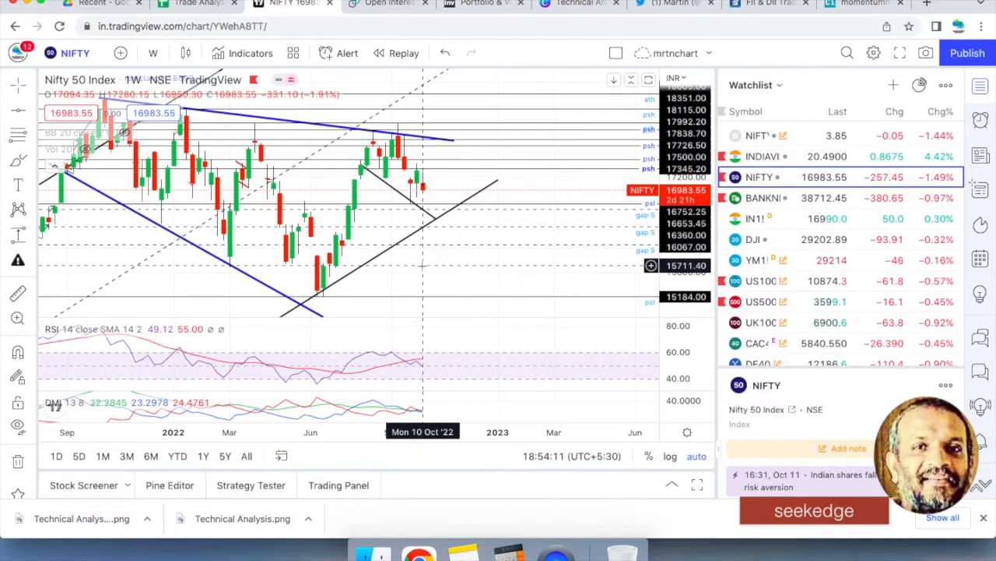
pyautogui.moveTo(451, 302)
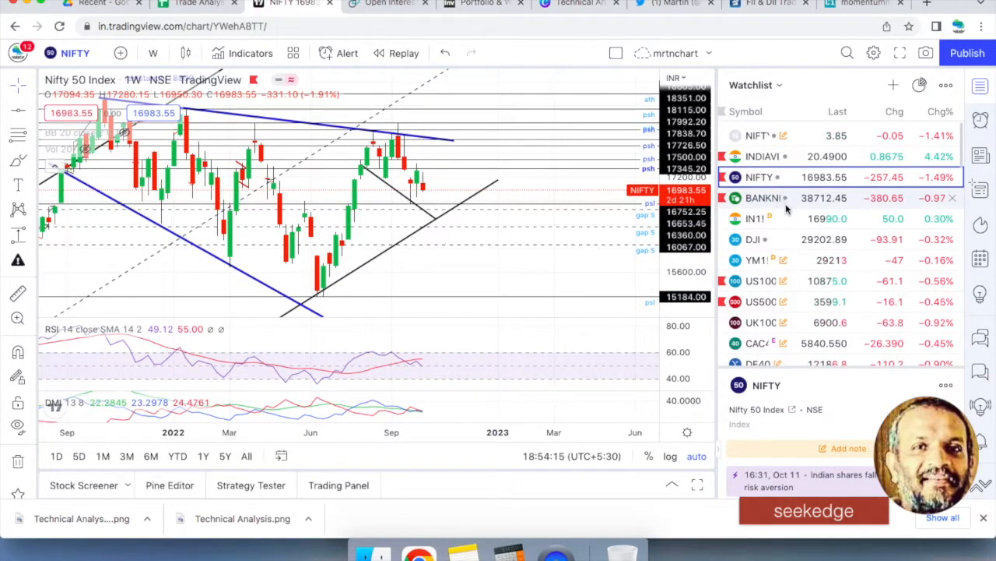
pyautogui.click(759, 197)
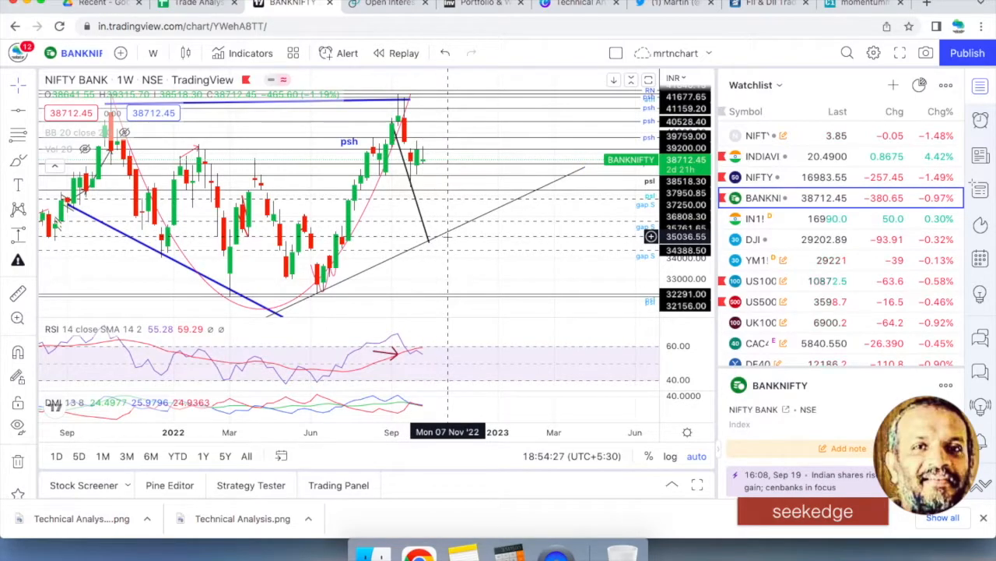
pyautogui.moveTo(465, 226)
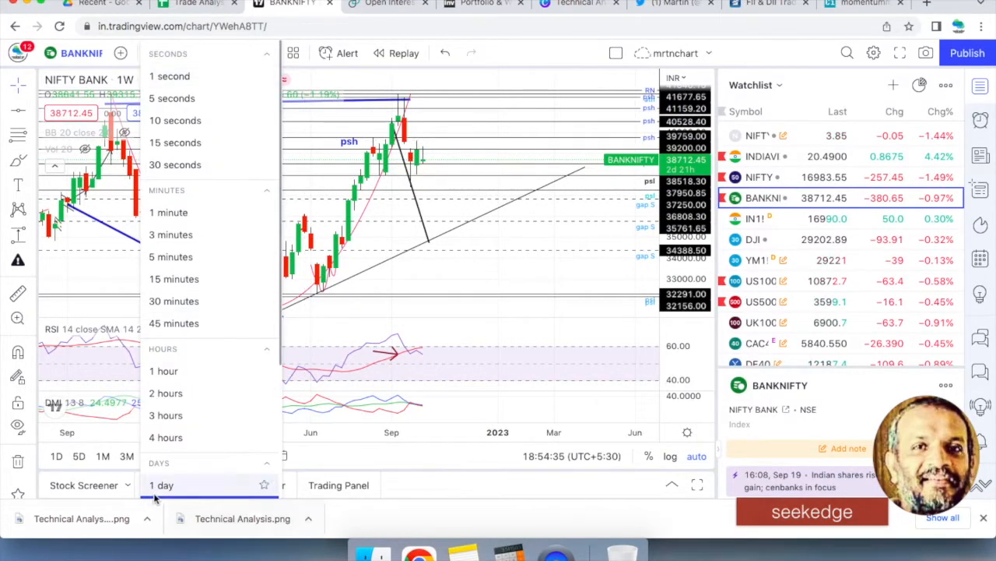
# - Cycle Bank Nifty through daily and weekly candles, settling on 5-minute candles
pyautogui.click(162, 484)
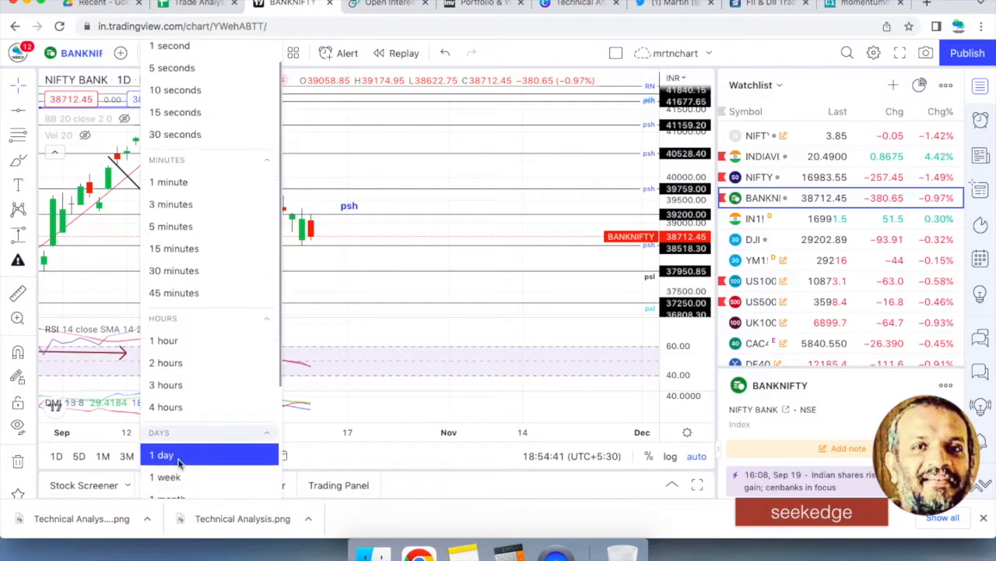
pyautogui.click(164, 476)
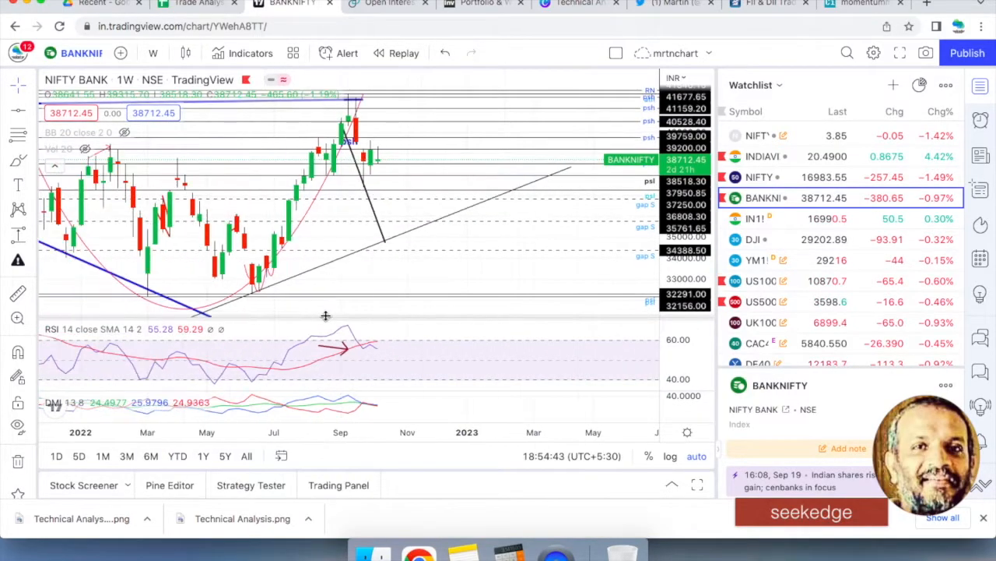
pyautogui.click(153, 53)
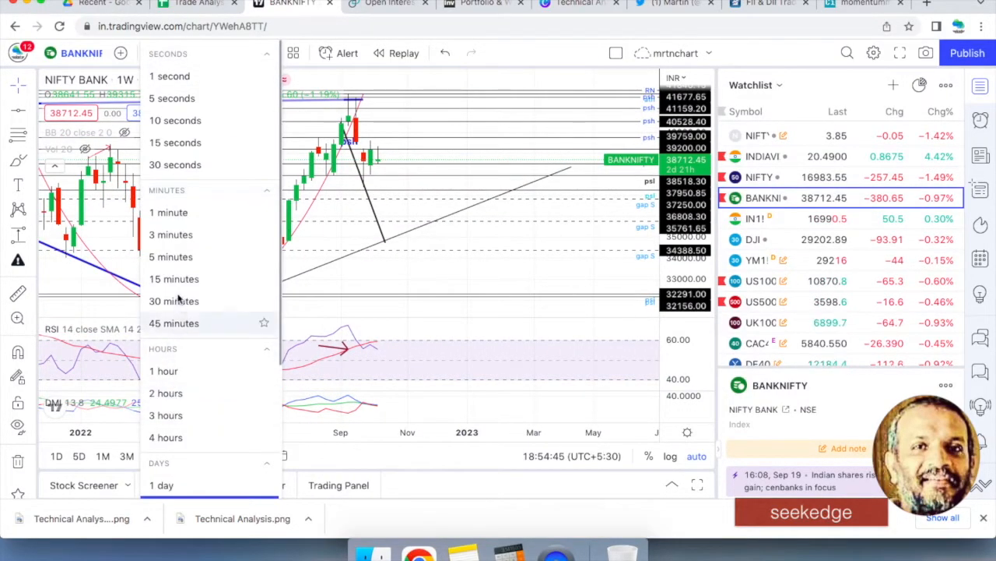
pyautogui.click(170, 256)
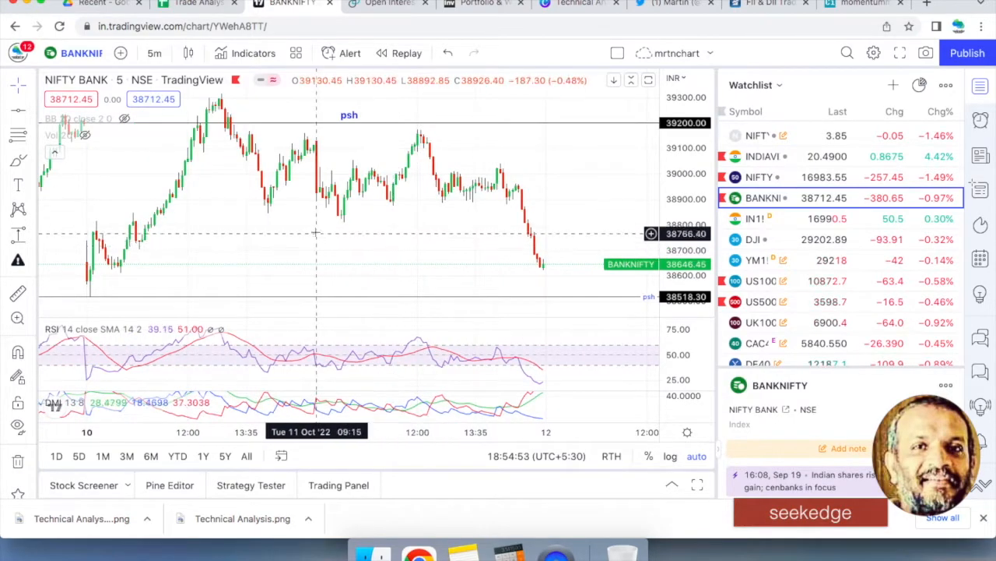
pyautogui.moveTo(520, 214)
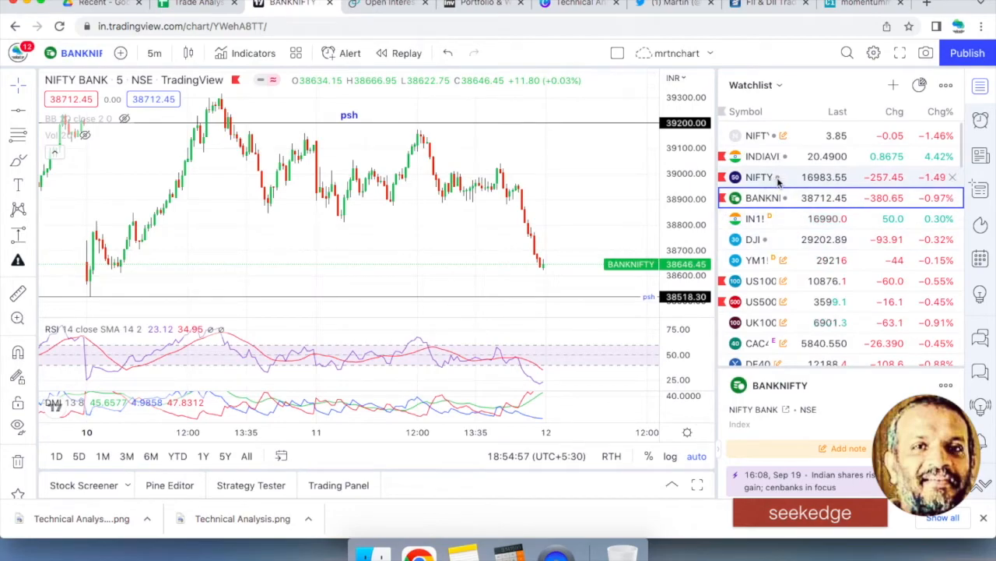
# - Check the Nifty 50 intraday chart, then return to the Trade Analysis spreadsheet
pyautogui.click(756, 177)
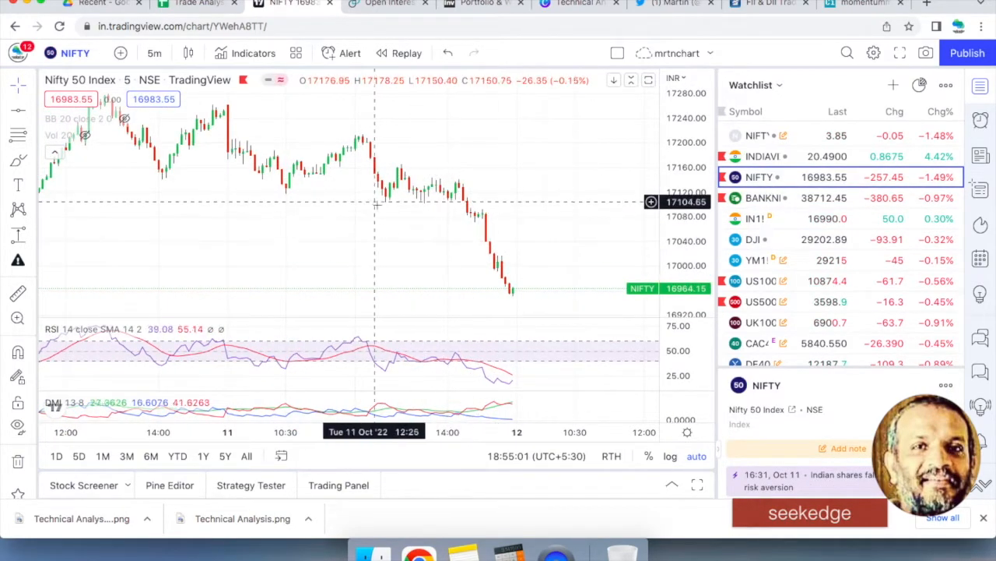
pyautogui.moveTo(530, 284)
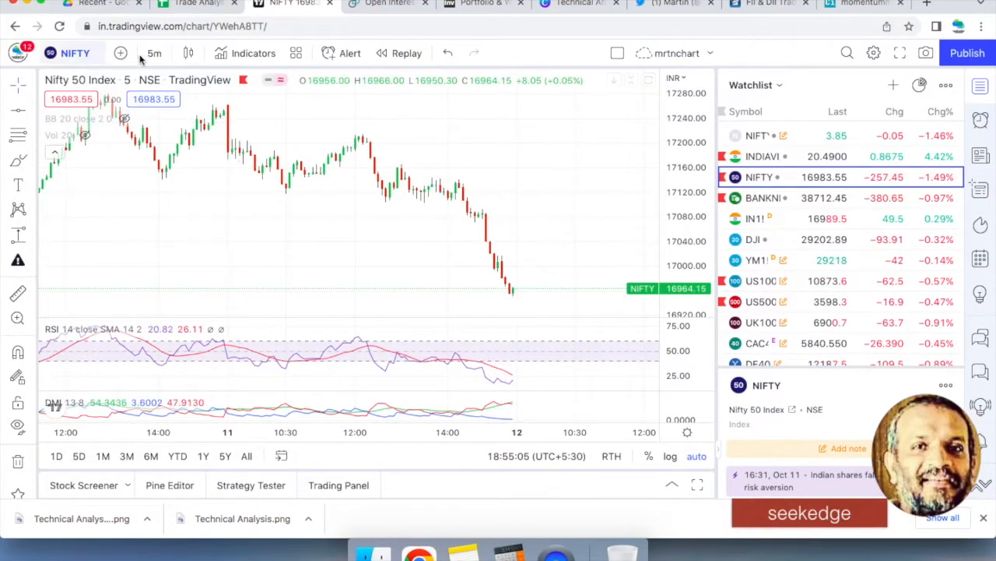
pyautogui.click(154, 53)
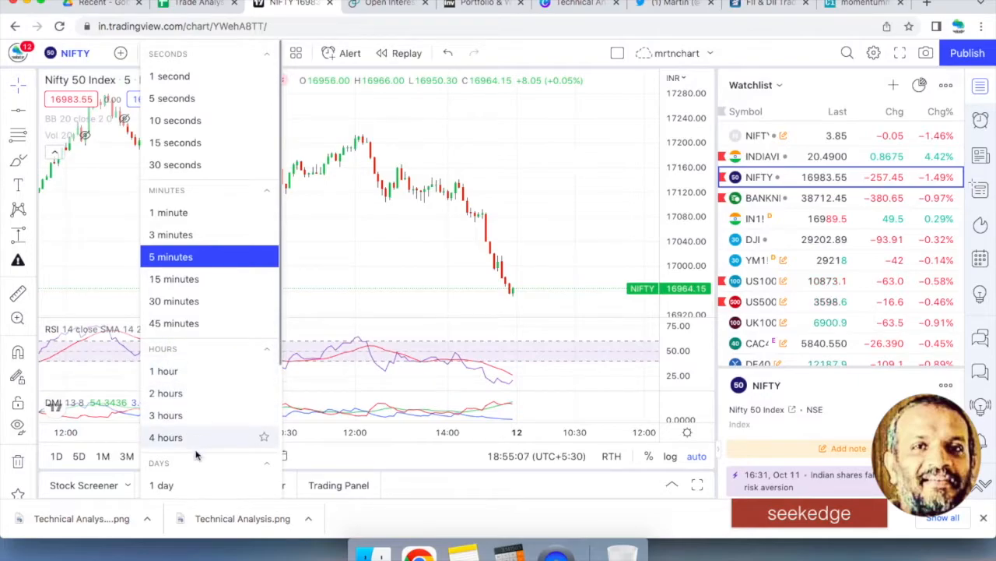
pyautogui.click(187, 5)
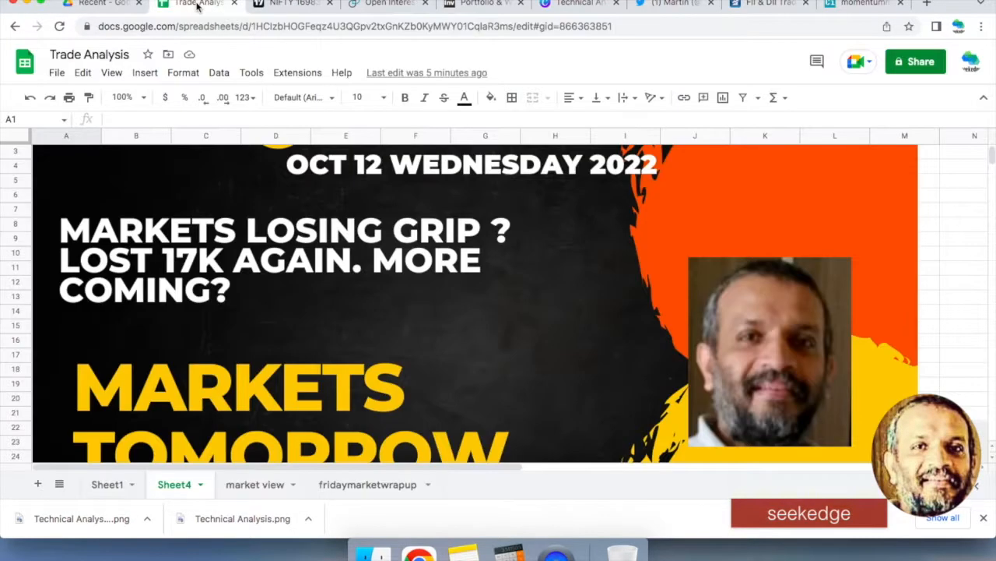
pyautogui.click(253, 484)
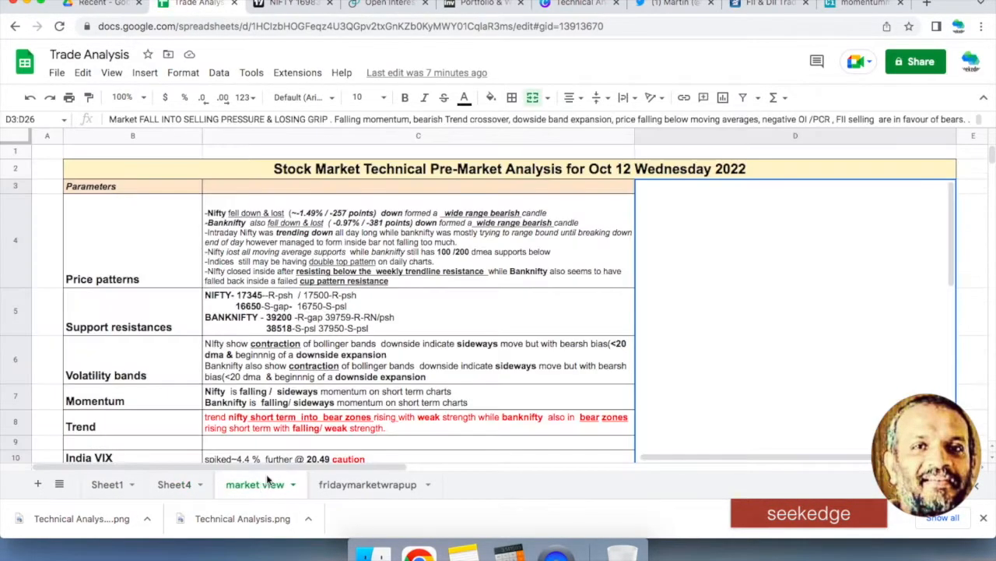
pyautogui.moveTo(426, 326)
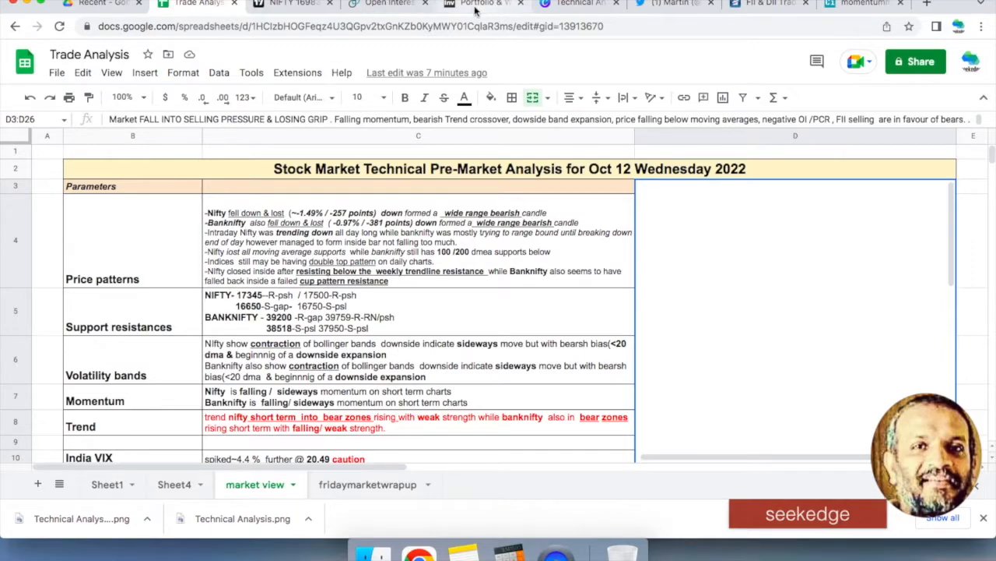
# - Load the daily NSEBANK chart in the Investing.com portfolio charts
pyautogui.click(475, 6)
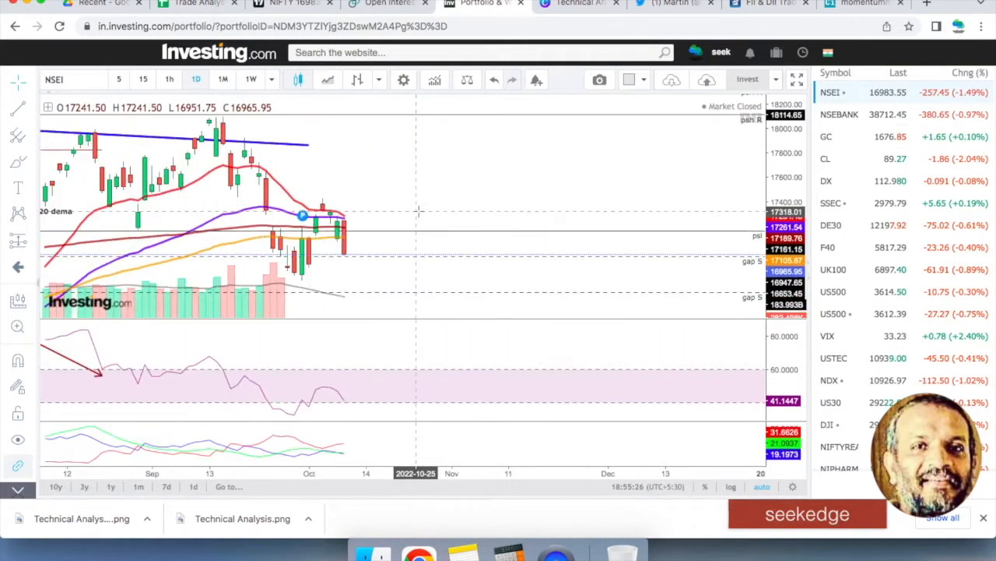
pyautogui.moveTo(337, 236)
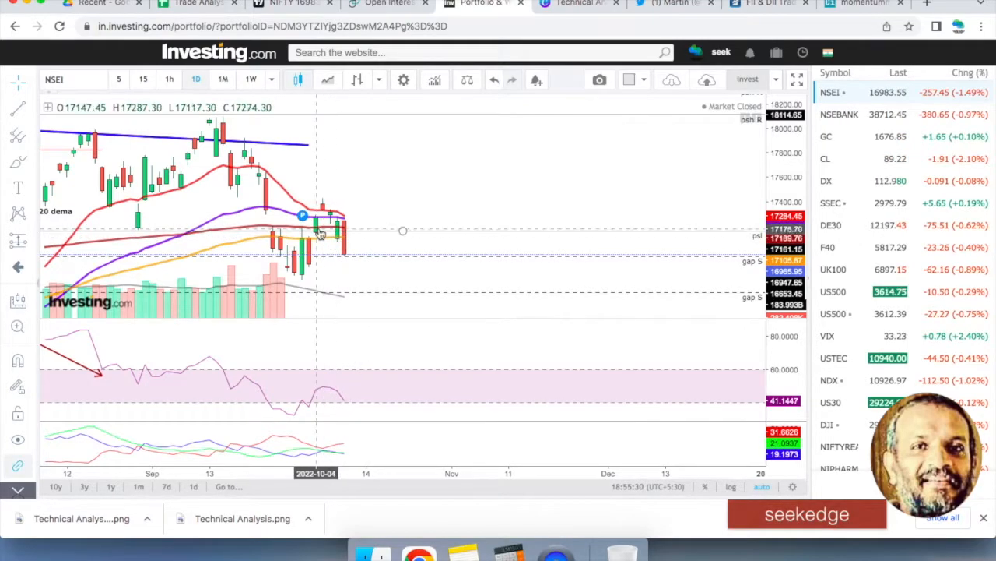
pyautogui.moveTo(339, 214)
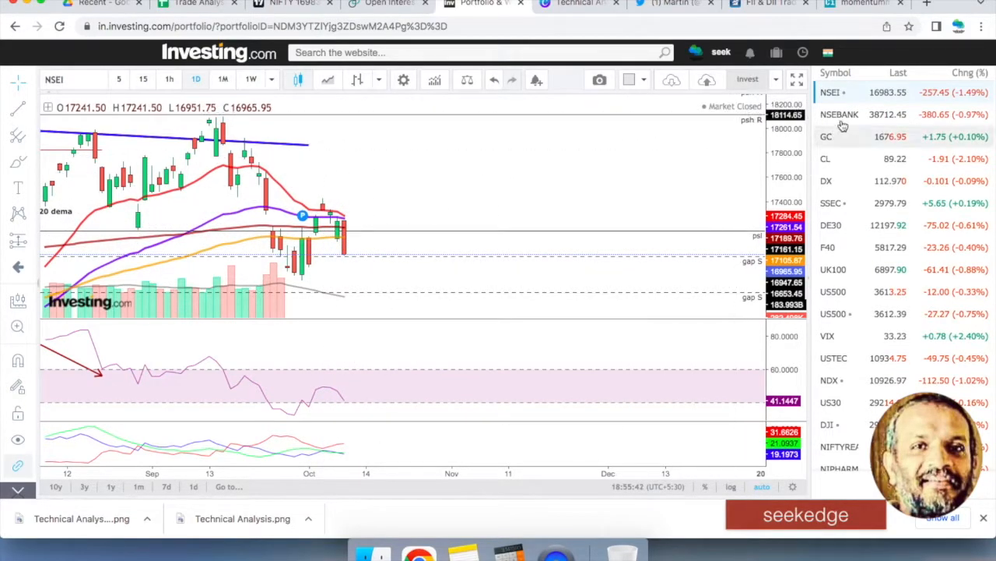
pyautogui.click(839, 114)
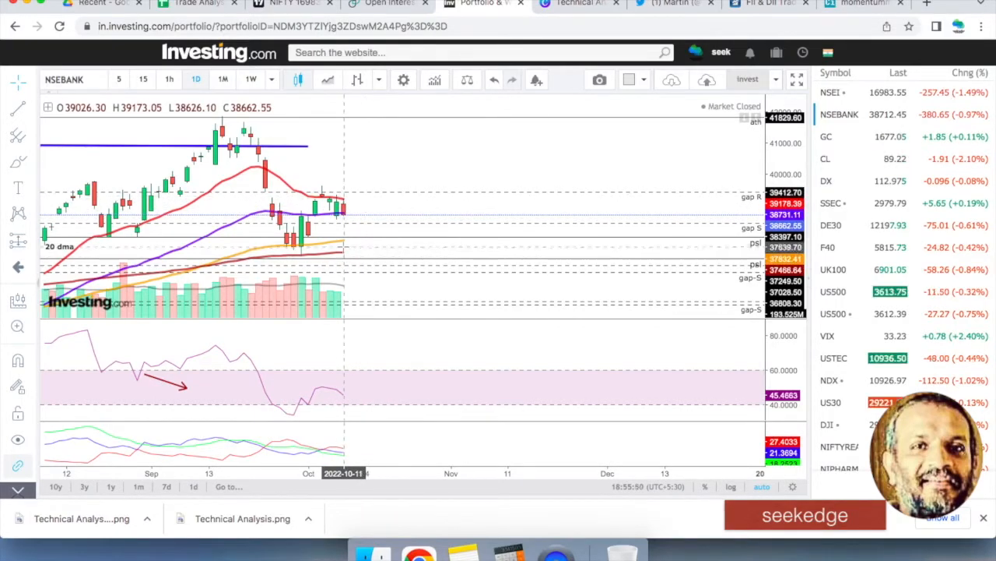
pyautogui.moveTo(350, 249)
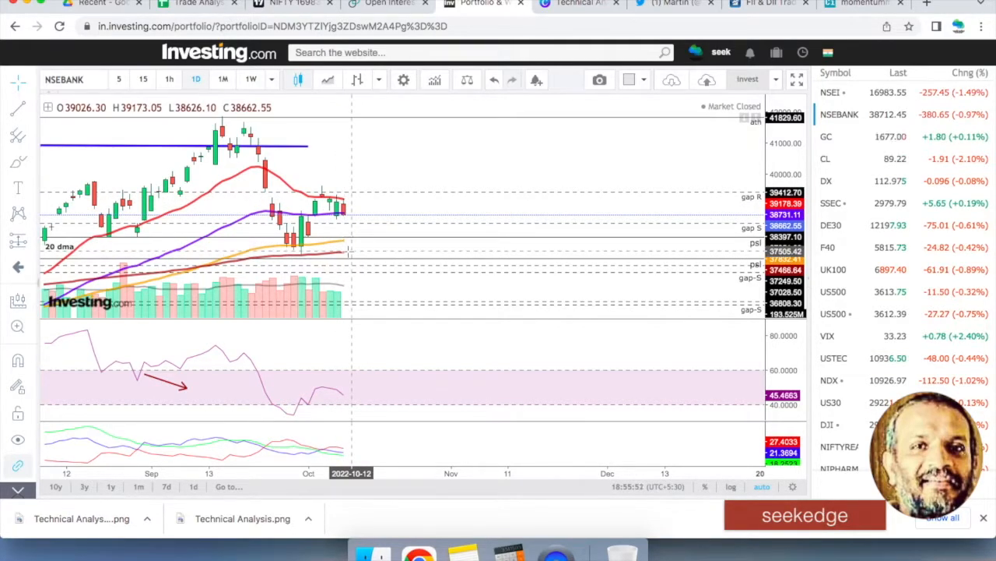
pyautogui.moveTo(520, 230)
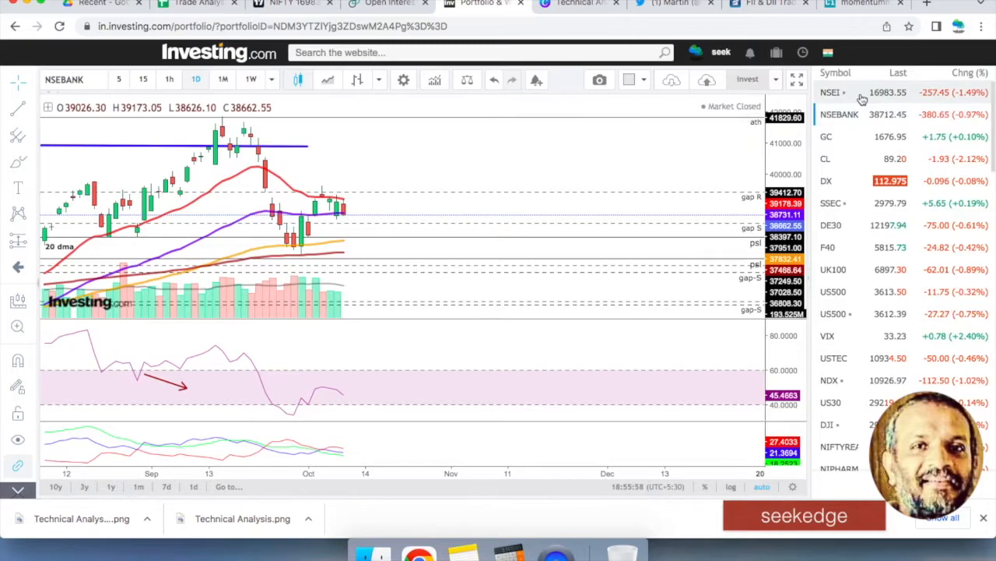
# - Revisit the Banknifty support-resistance and volatility notes in the Trade Analysis sheet
pyautogui.click(191, 6)
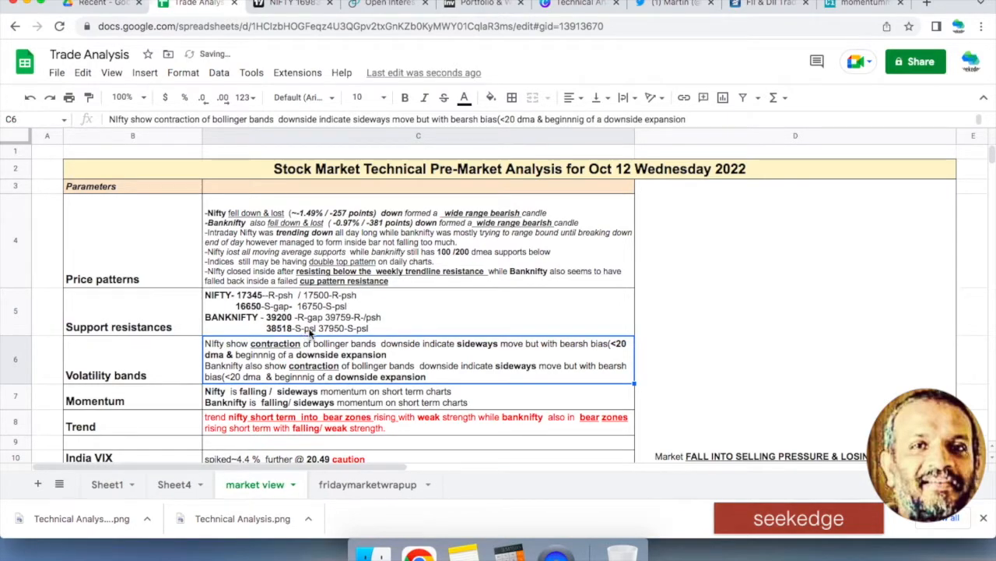
pyautogui.click(418, 307)
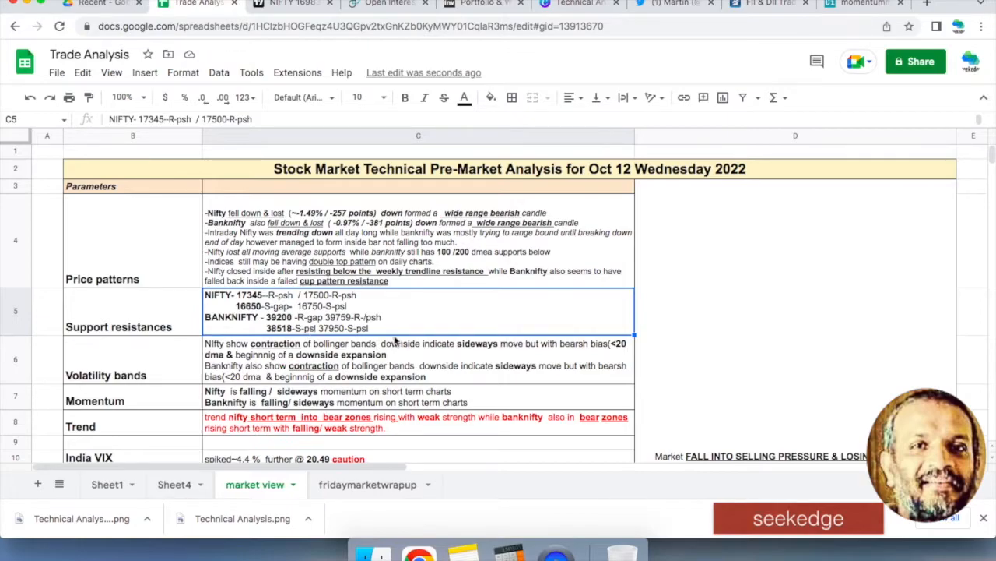
pyautogui.click(410, 362)
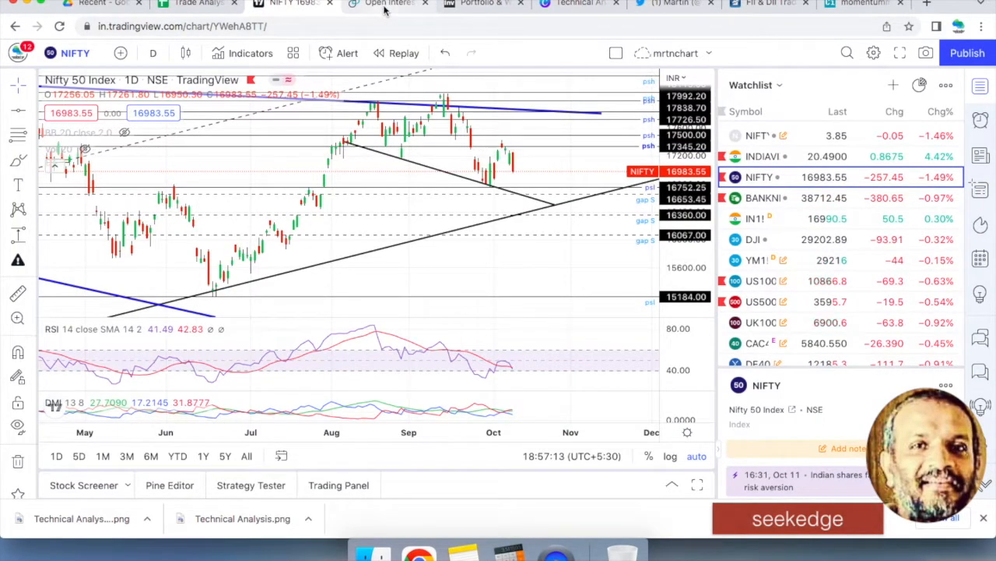
# - Load the NSEBANK daily chart on Investing.com, then return to the Trade Analysis sheet
pyautogui.click(483, 4)
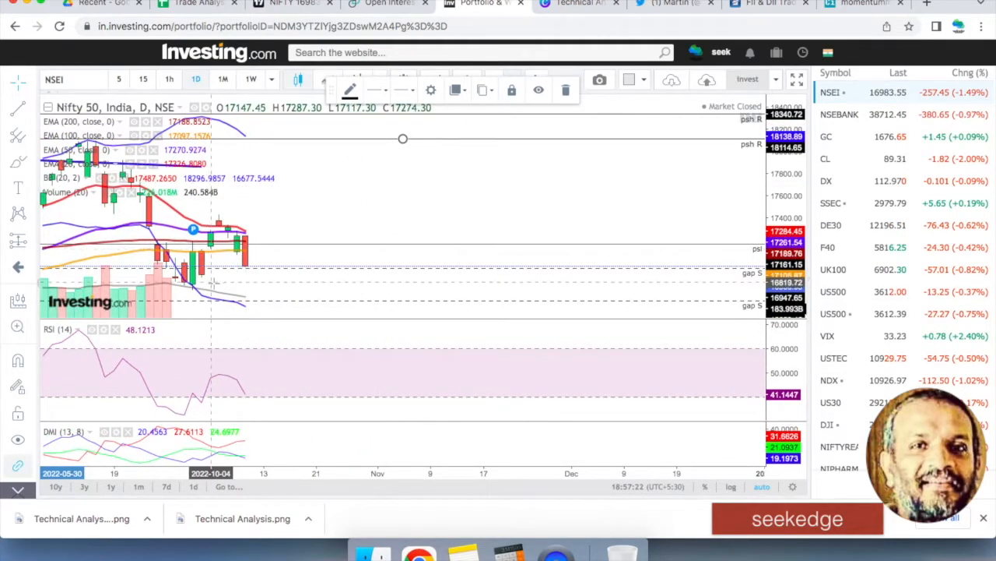
pyautogui.click(839, 115)
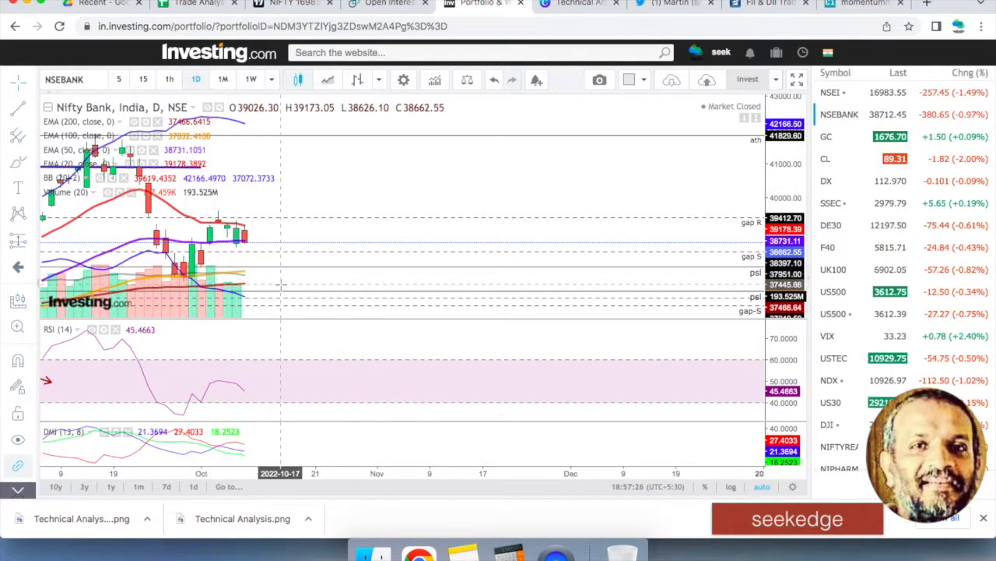
pyautogui.moveTo(290, 301)
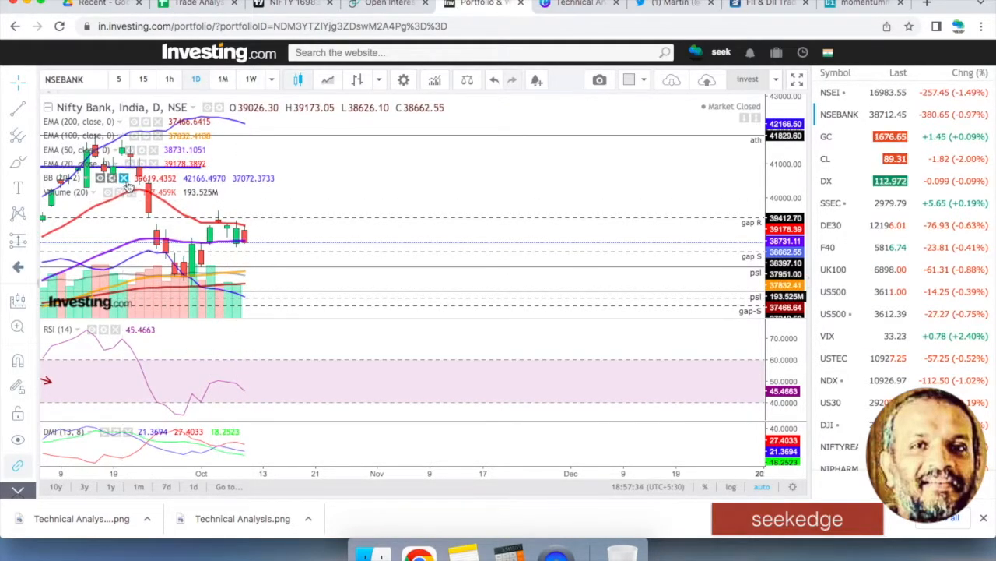
pyautogui.click(194, 6)
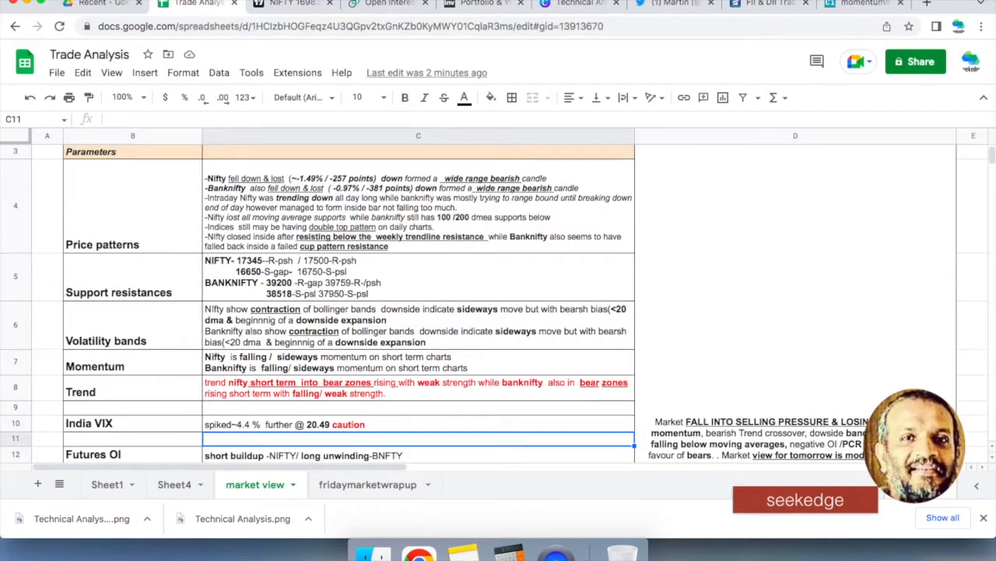
pyautogui.click(419, 407)
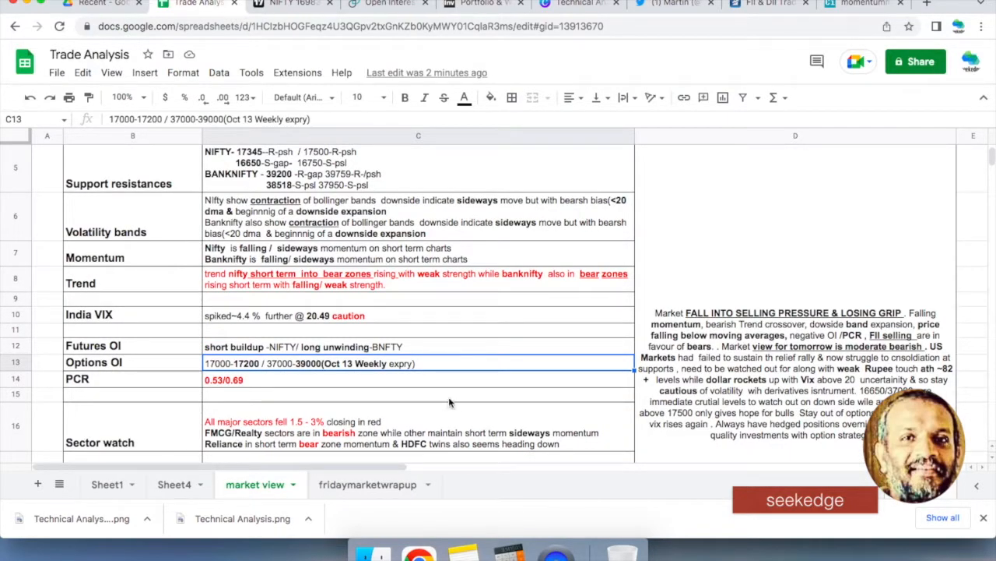
pyautogui.click(224, 380)
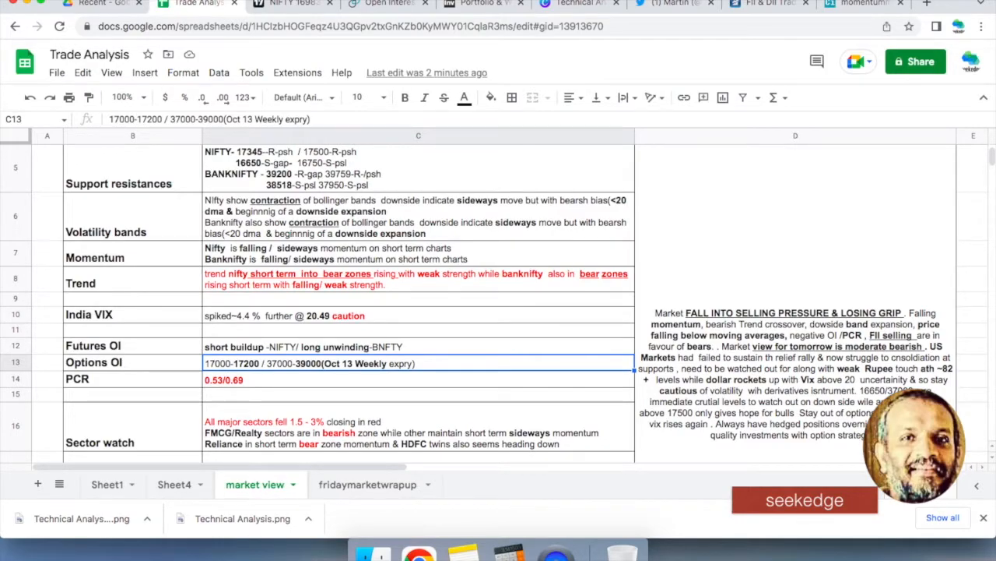
pyautogui.click(410, 432)
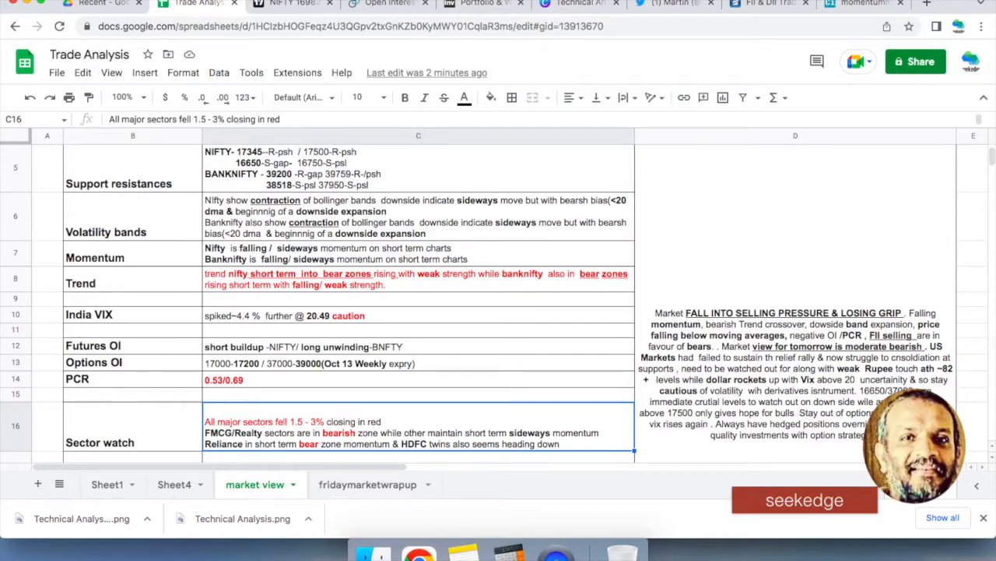
pyautogui.scroll(-3)
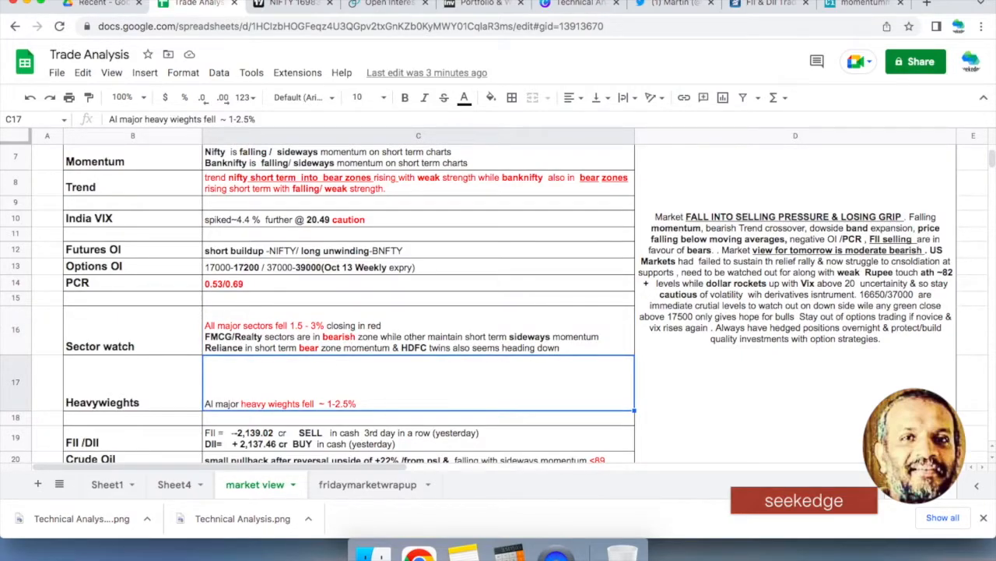
# - Bring up the daily Nifty 50 chart beside the heavyweight stocks watchlist
pyautogui.click(292, 5)
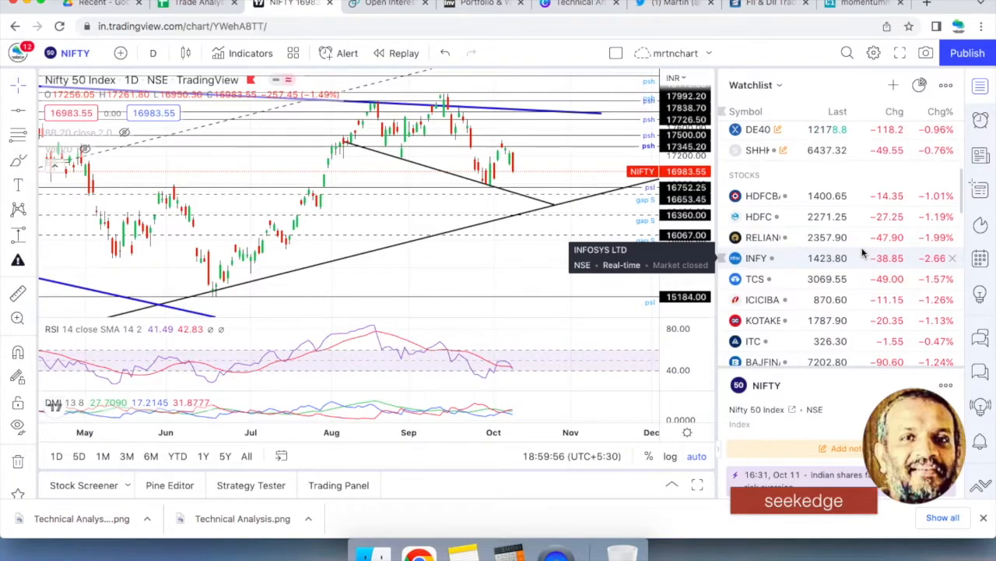
# - Review the sector and heavyweights notes, then switch to Moneycontrol's FII/DII activity page
pyautogui.click(201, 7)
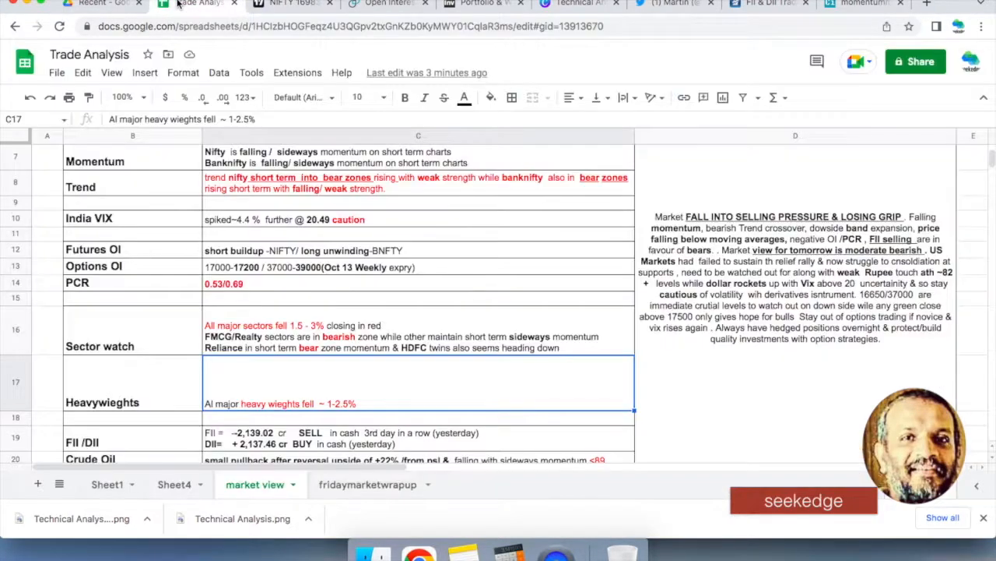
pyautogui.moveTo(401, 399)
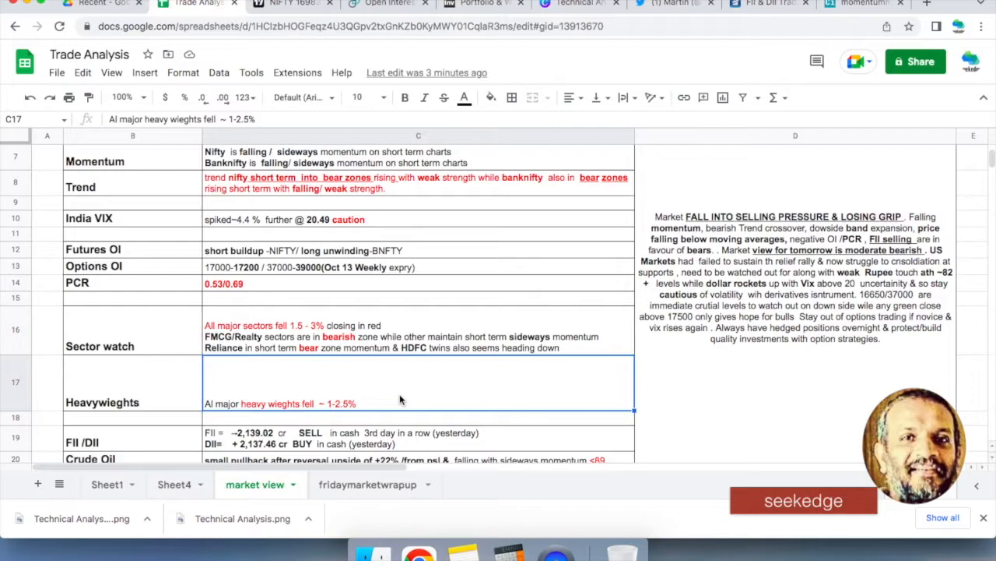
pyautogui.moveTo(263, 155)
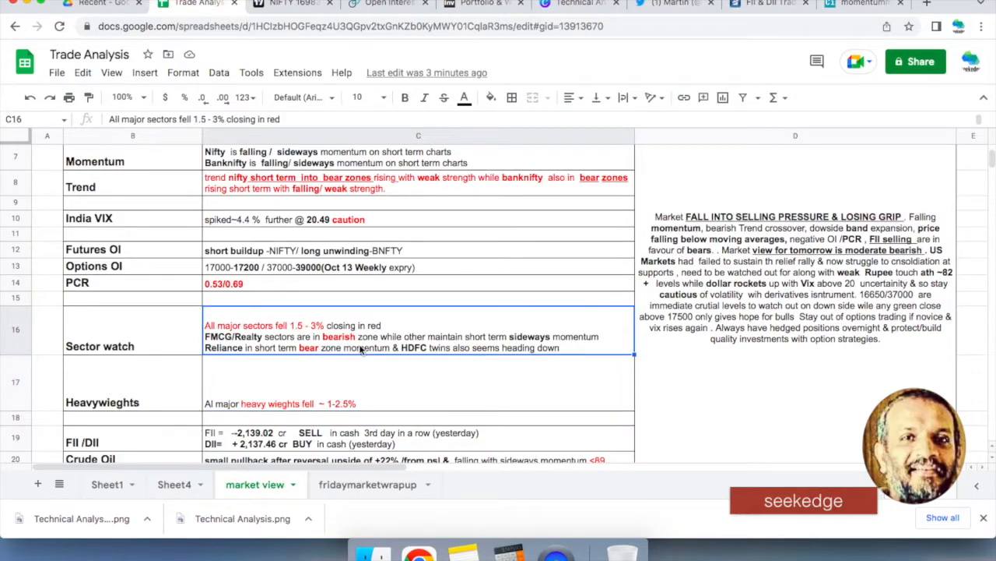
pyautogui.click(410, 381)
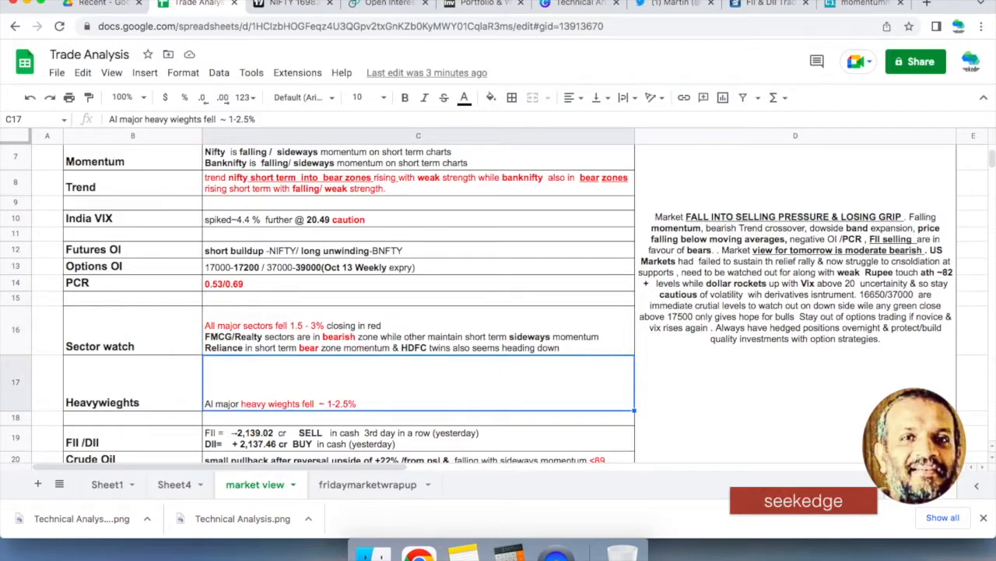
pyautogui.moveTo(330, 348)
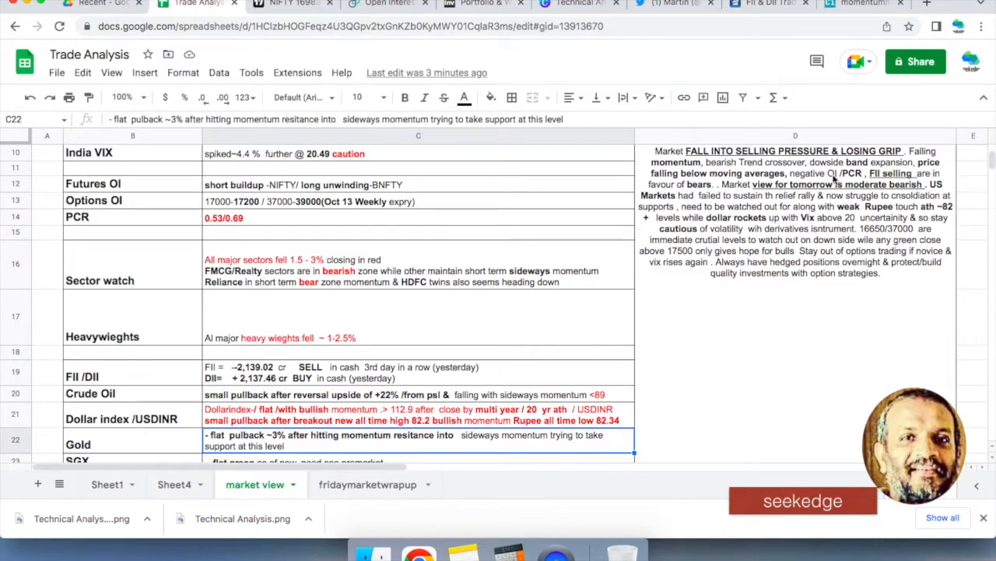
pyautogui.click(767, 6)
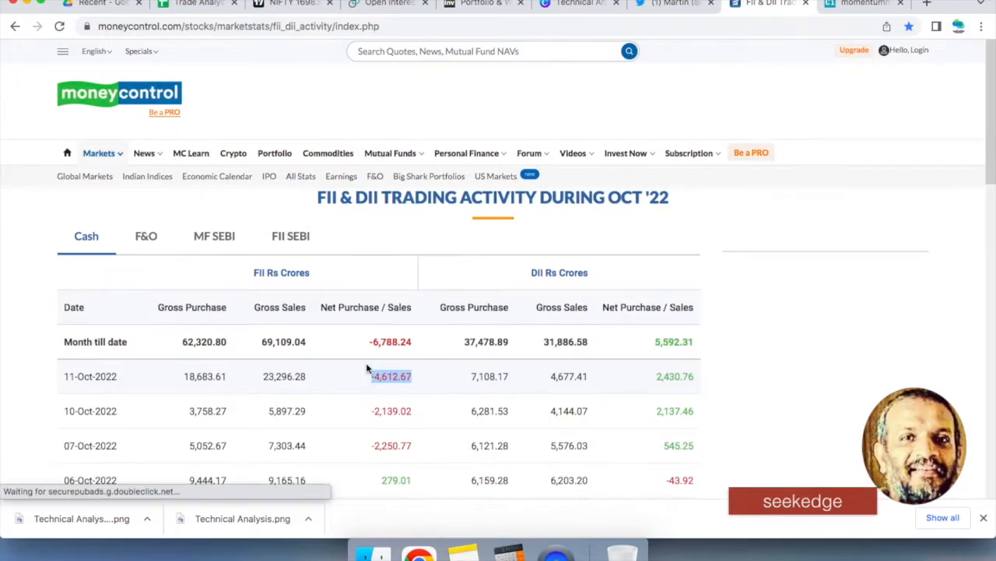
# - Pick out the 11-Oct-2022 FII net sales of -4,612.67, then return to Google Sheets
pyautogui.scroll(-3)
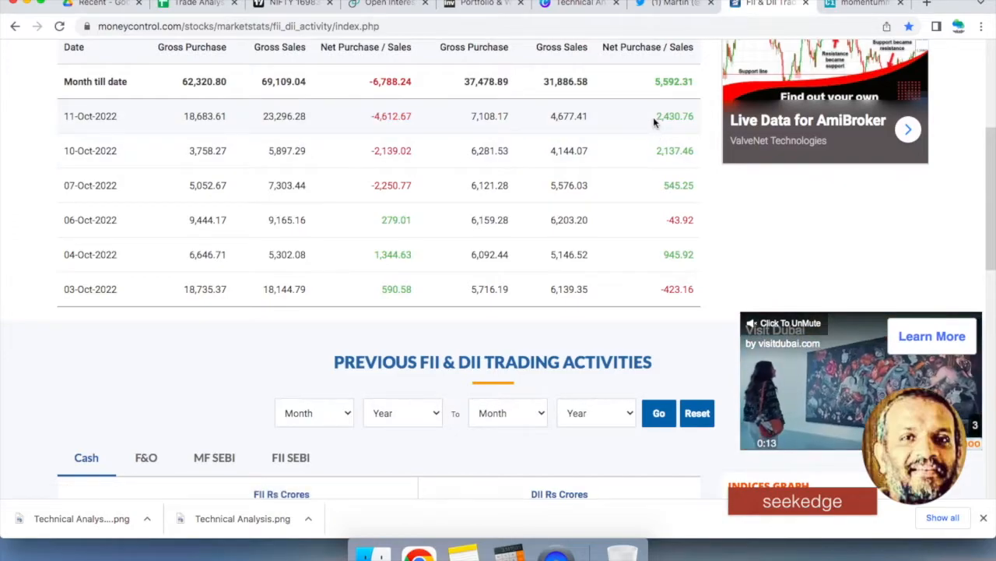
pyautogui.doubleClick(675, 116)
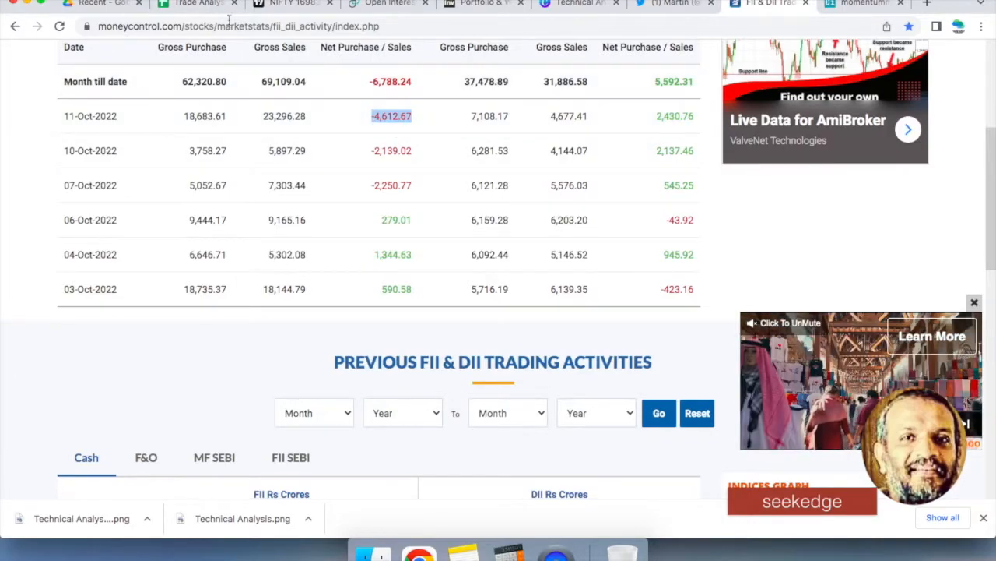
pyautogui.click(191, 6)
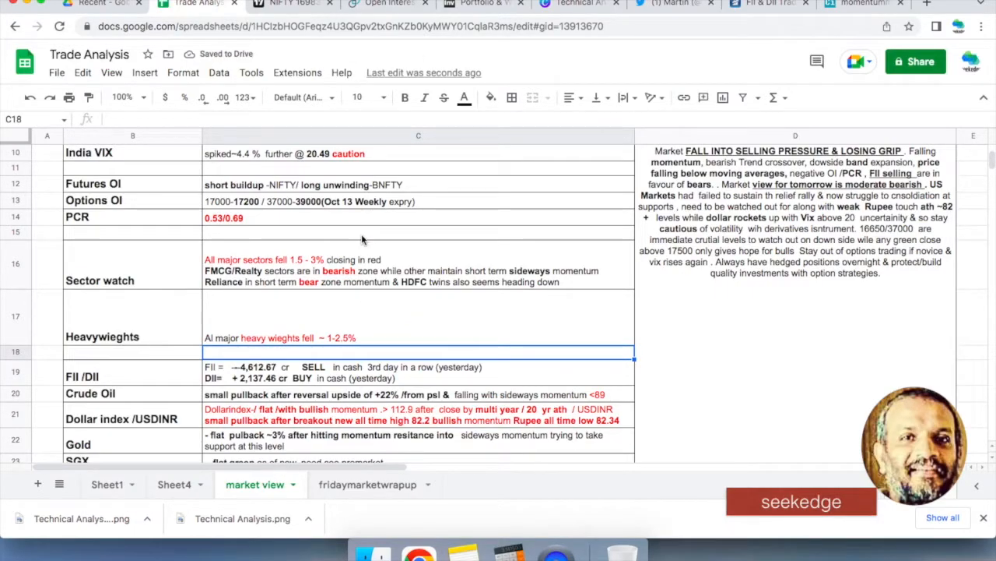
pyautogui.click(418, 372)
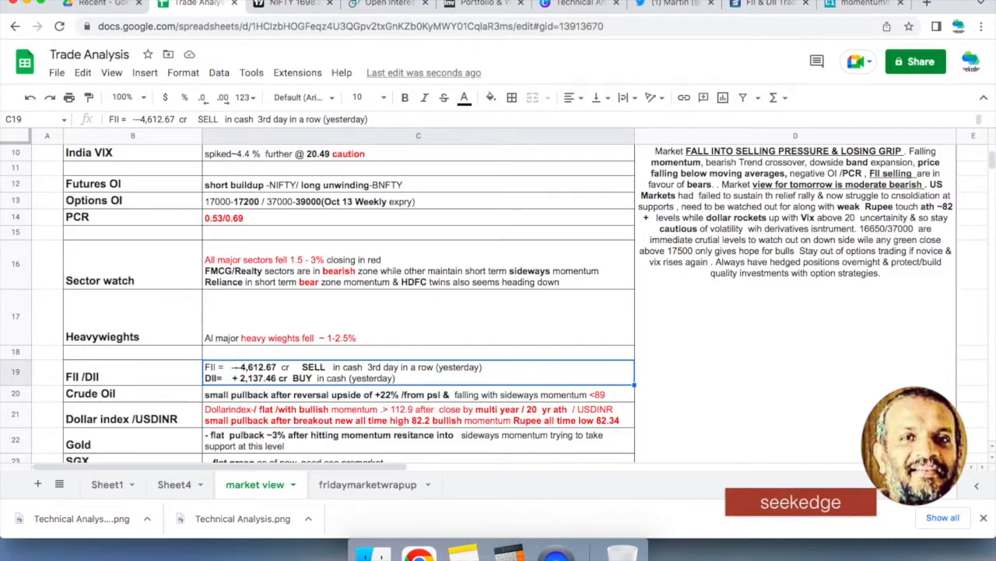
pyautogui.click(410, 394)
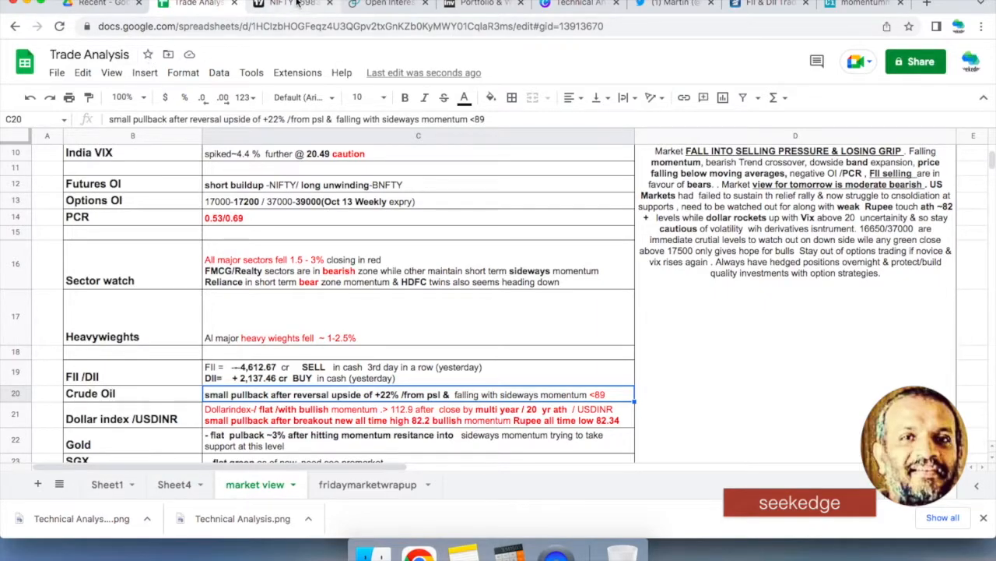
# - Check the daily Crude Oil chart (88.31, down 1.75%) and return to the analysis sheet
pyautogui.click(284, 5)
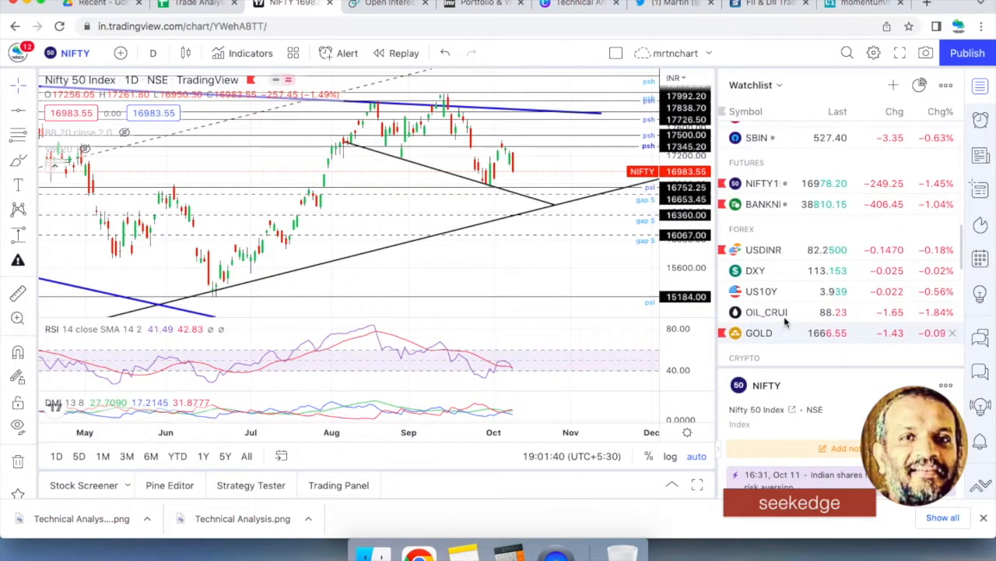
pyautogui.click(765, 312)
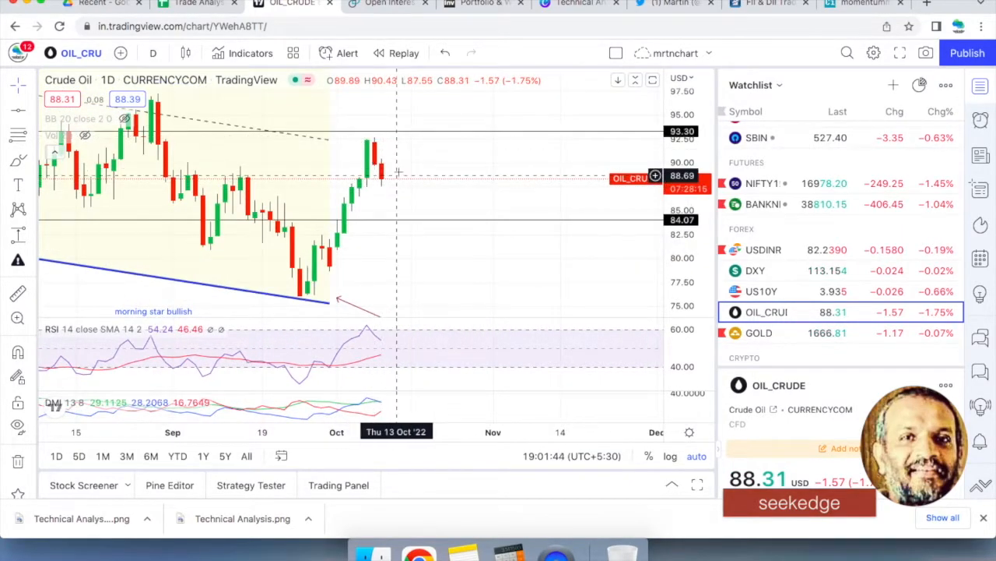
pyautogui.click(198, 5)
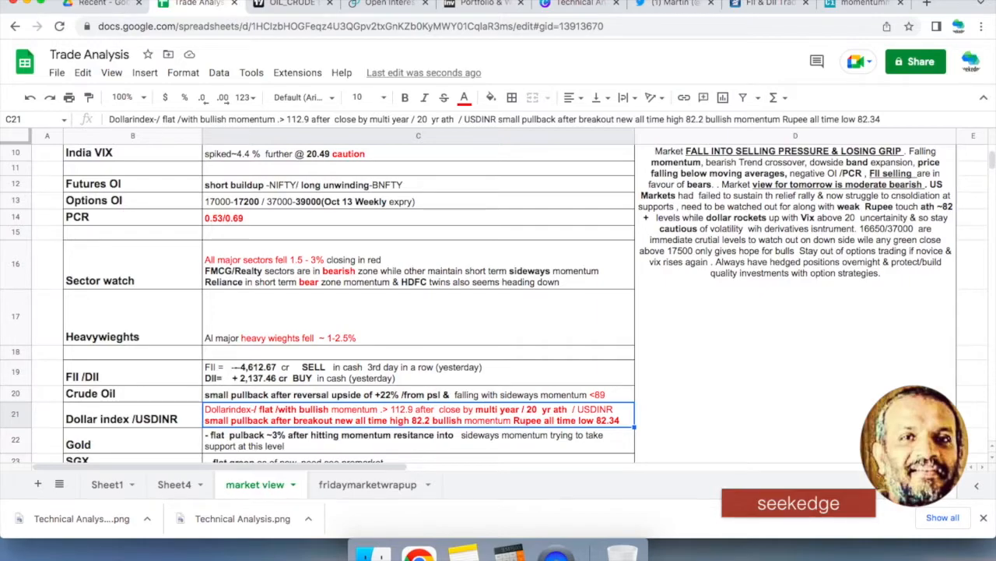
pyautogui.click(410, 440)
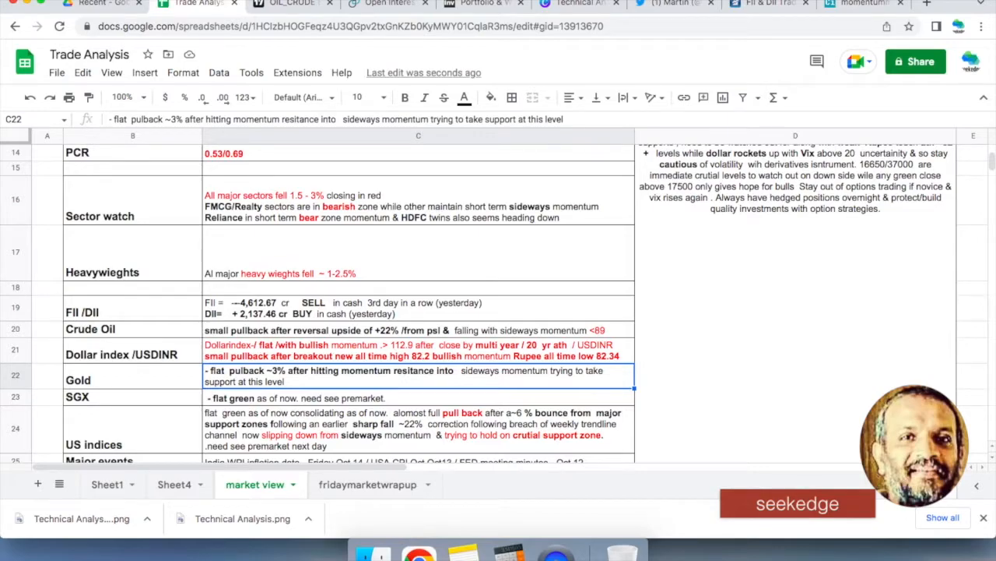
# - Check the daily Gold chart near 1667.75 and return to the analysis sheet
pyautogui.click(304, 6)
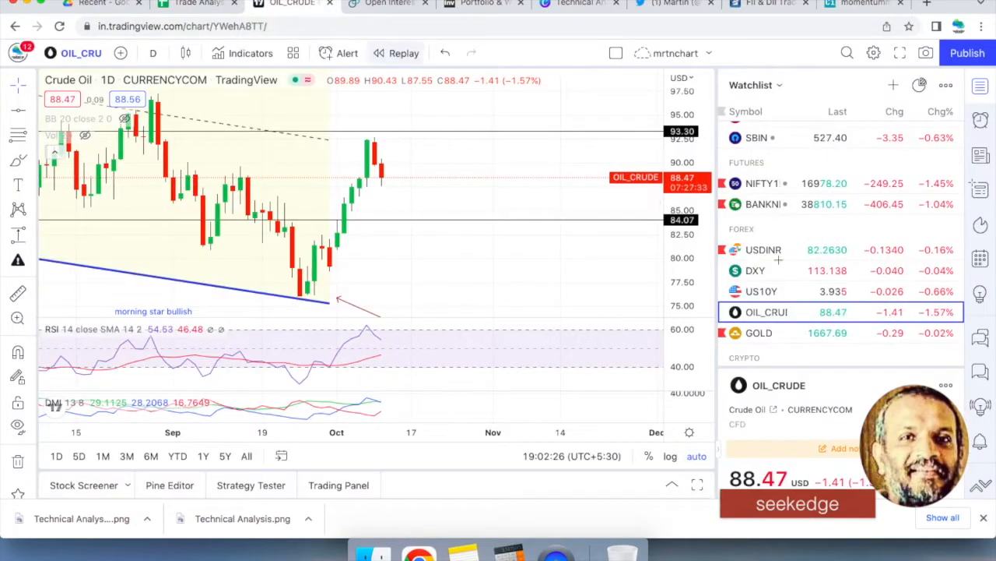
pyautogui.click(759, 332)
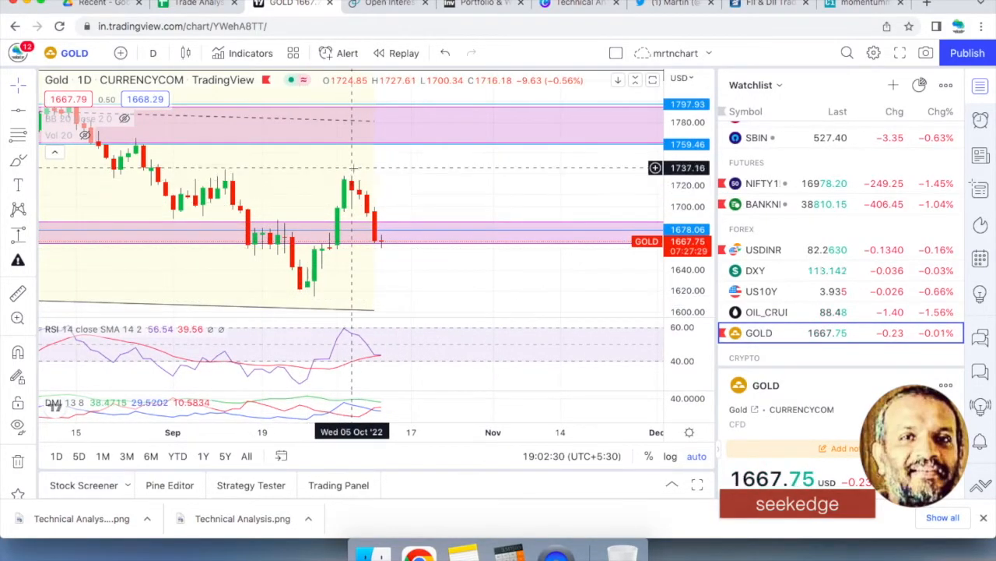
pyautogui.click(194, 6)
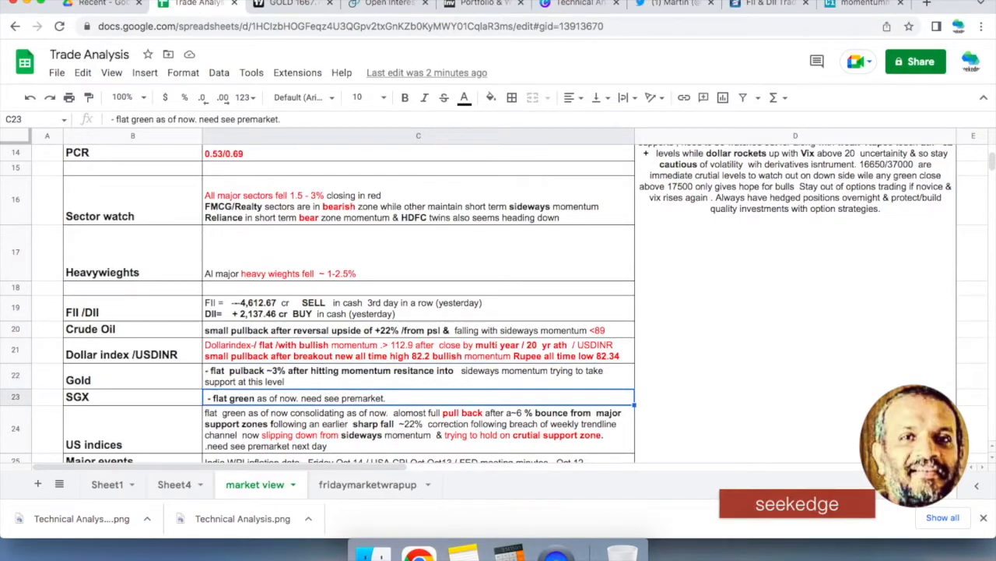
# - Read the US indices note in cell C24, then bring TradingView back up
pyautogui.click(411, 434)
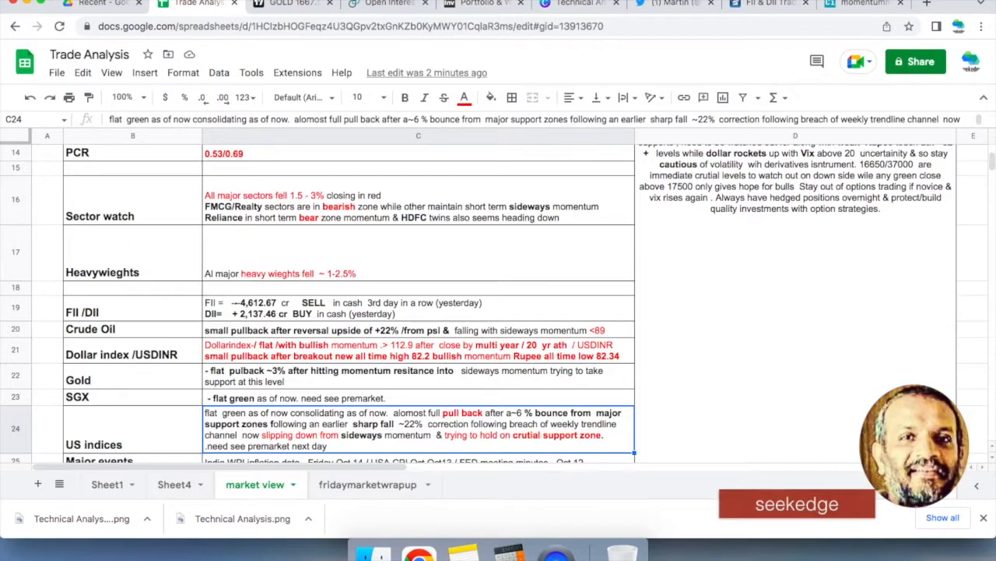
pyautogui.click(288, 6)
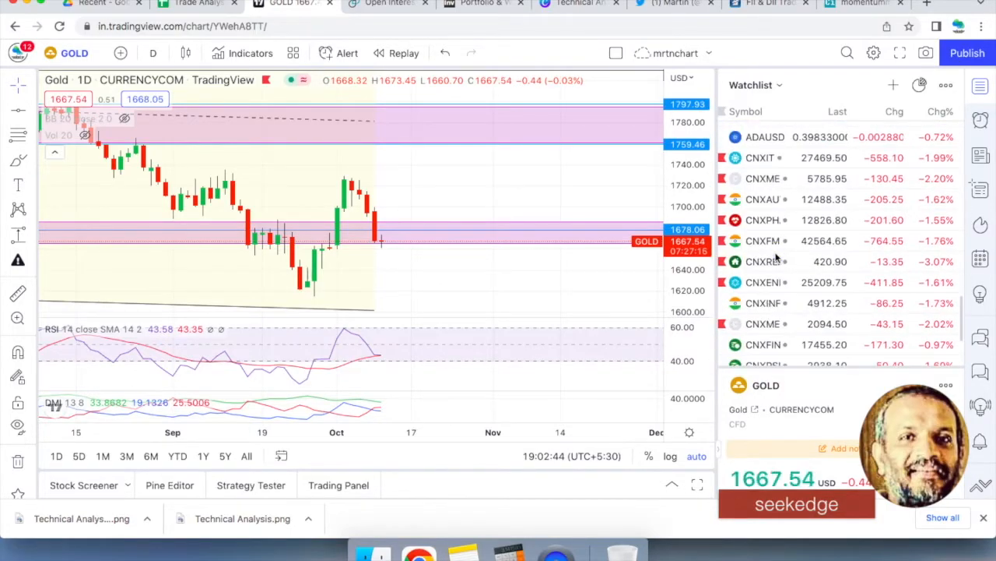
# - Load the weekly DJI chart (29151.69, down 0.18%) from the watchlist
pyautogui.scroll(3)
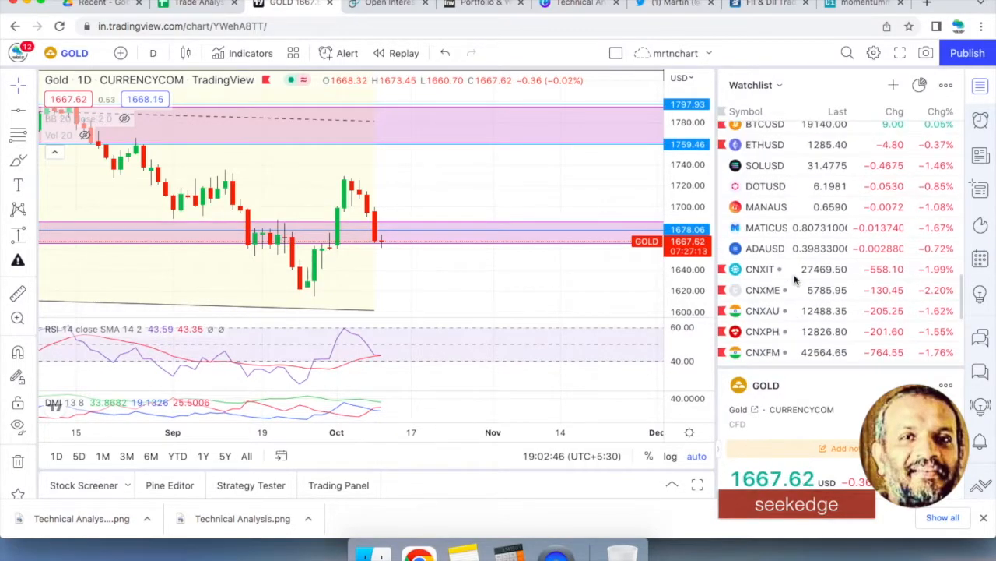
pyautogui.scroll(-3)
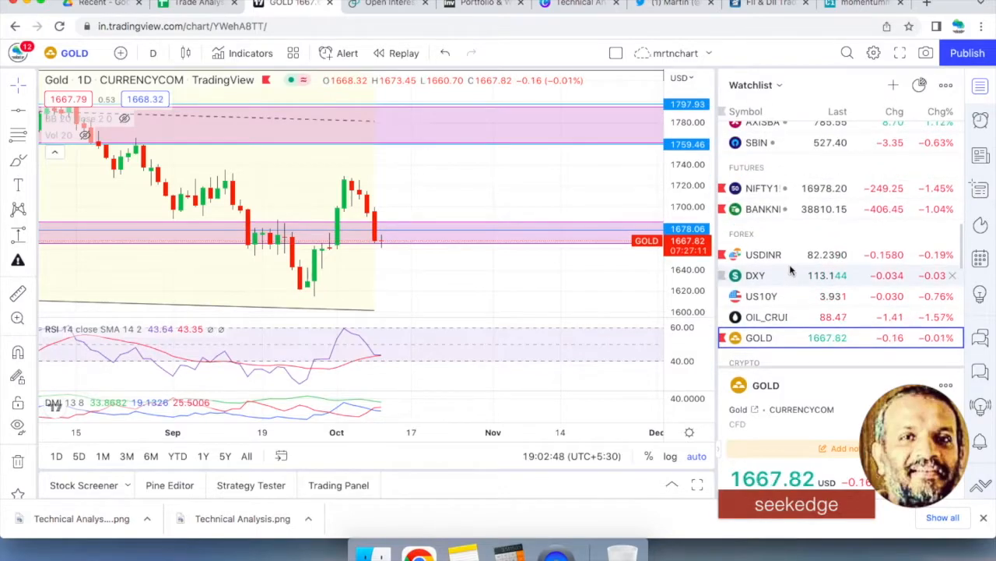
pyautogui.scroll(-3)
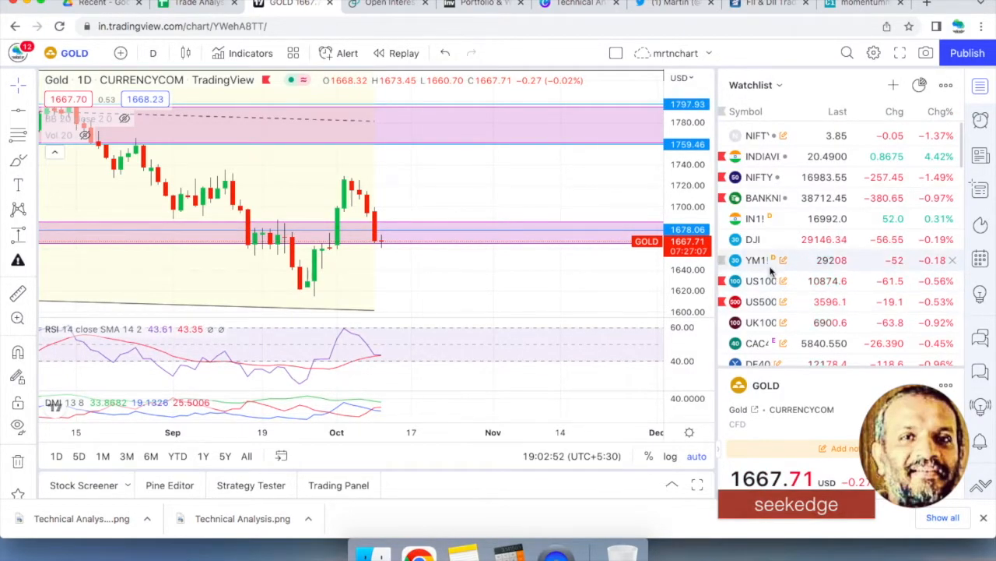
pyautogui.click(752, 239)
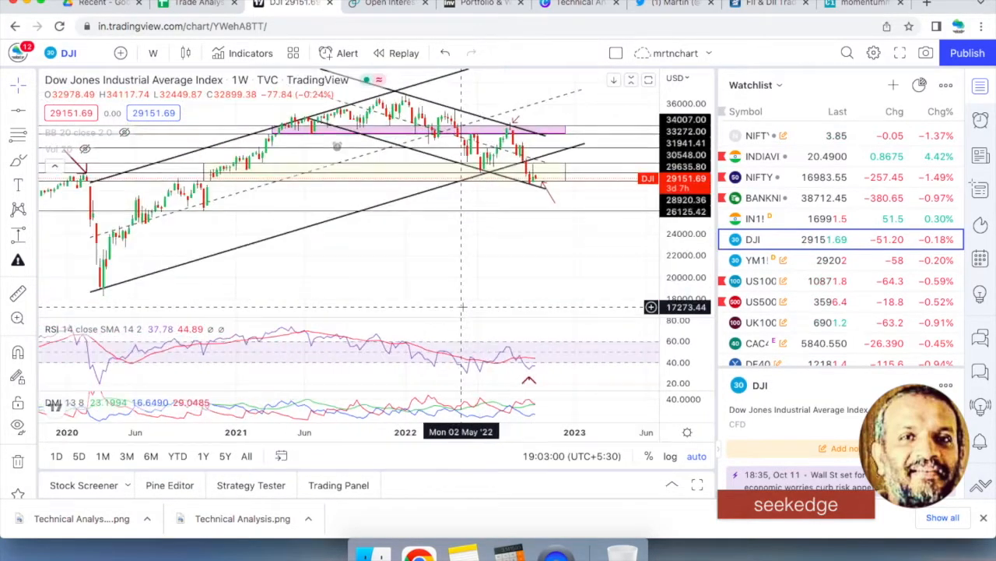
pyautogui.moveTo(569, 216)
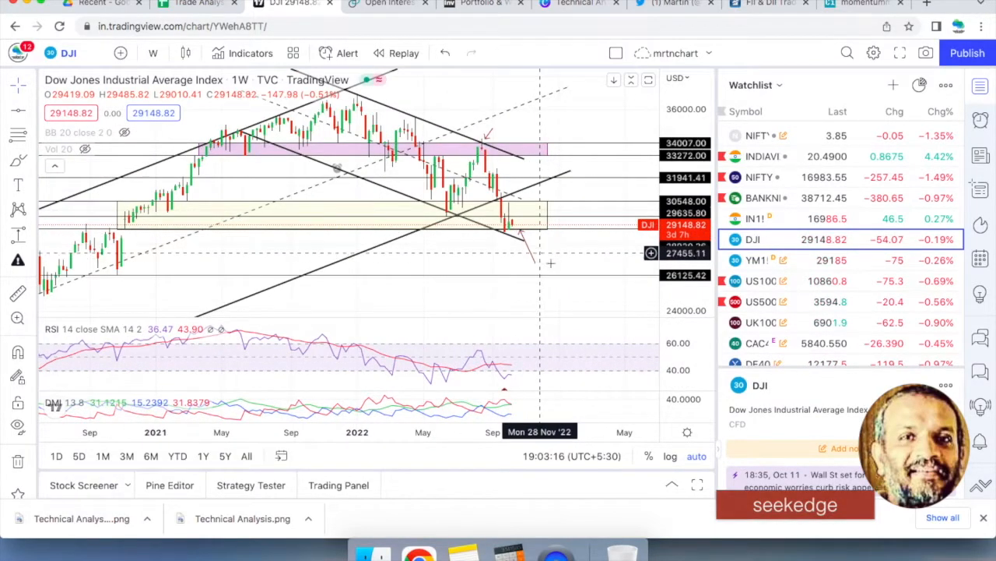
pyautogui.moveTo(536, 206)
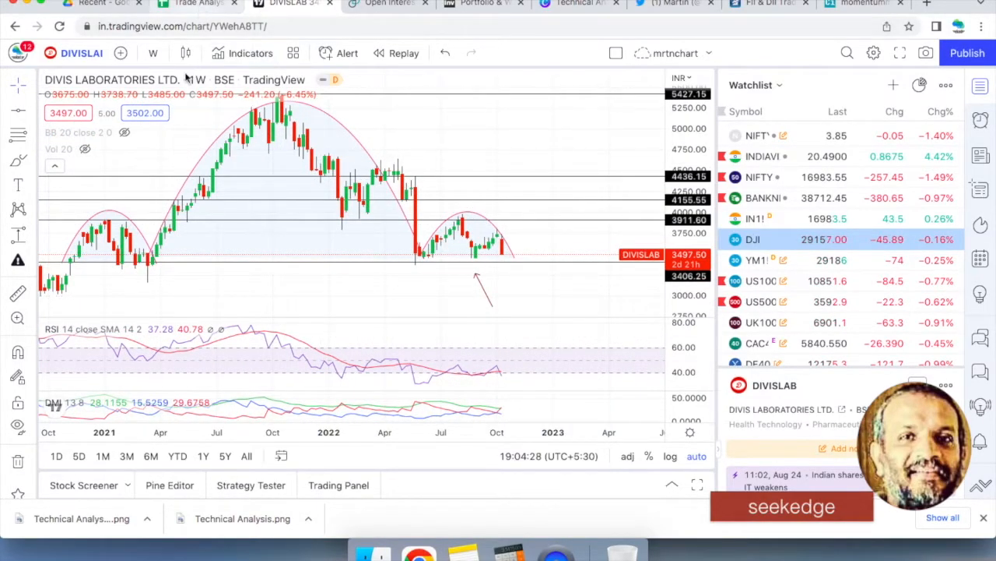
# - Search 'ORACLE' and load the weekly OFSS – ORACLE FIN SERVICE chart
pyautogui.write('ORACLE FINS')
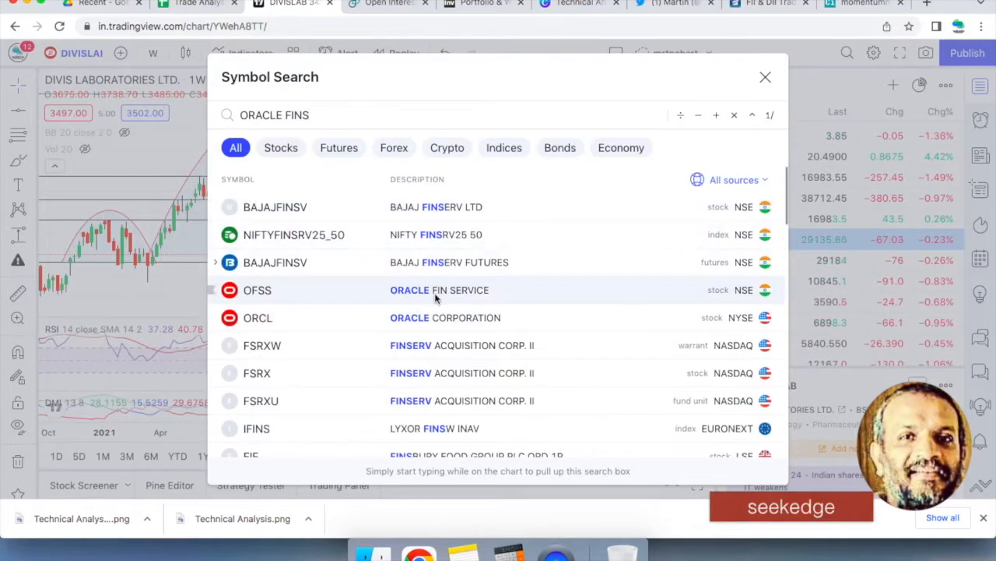
pyautogui.click(257, 290)
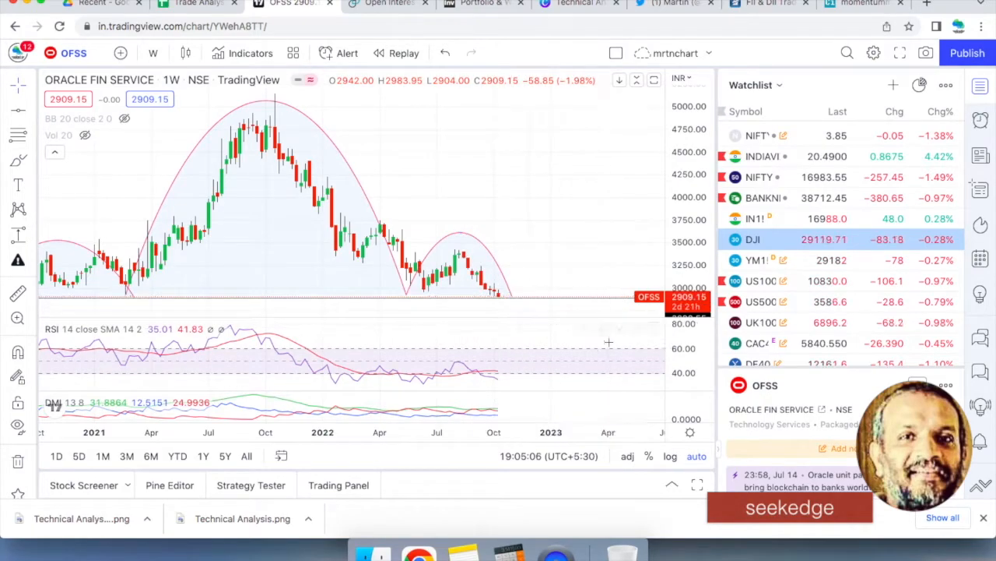
pyautogui.moveTo(198, 5)
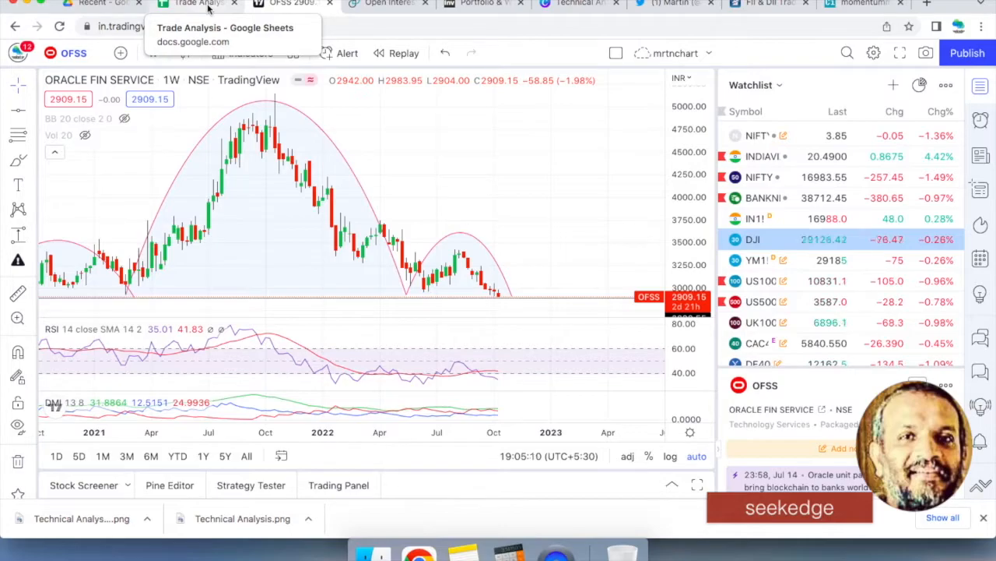
pyautogui.click(195, 5)
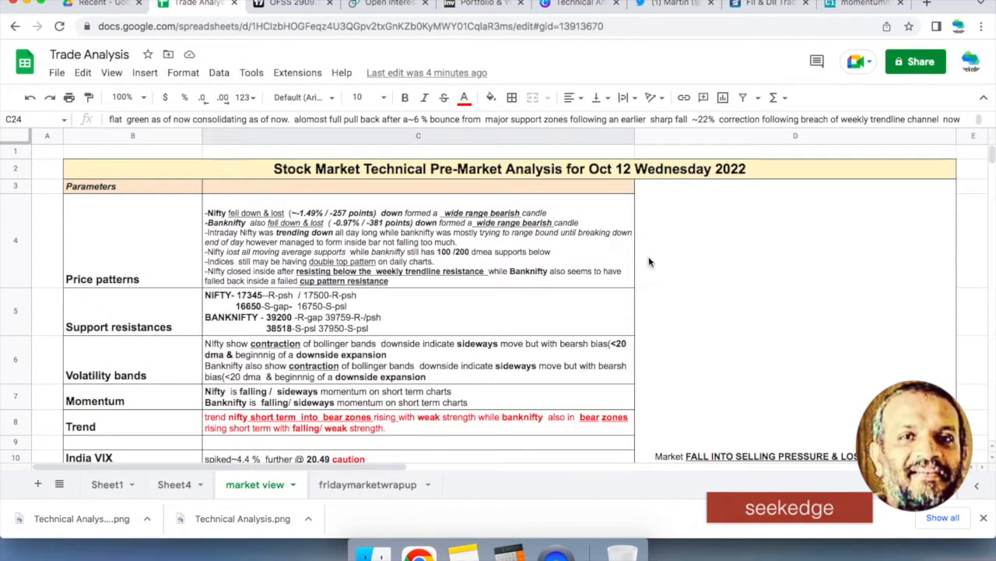
pyautogui.scroll(-3)
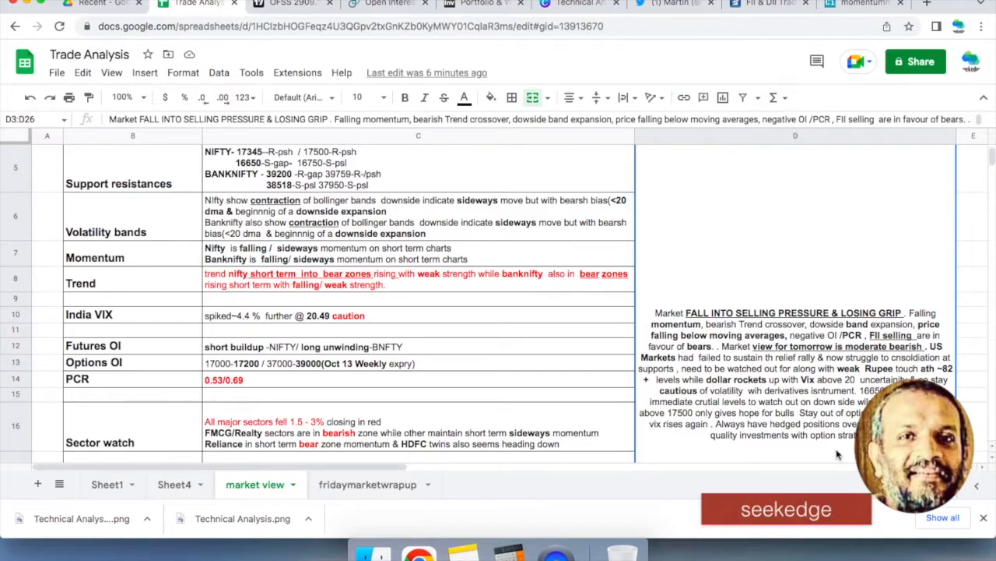
pyautogui.scroll(-3)
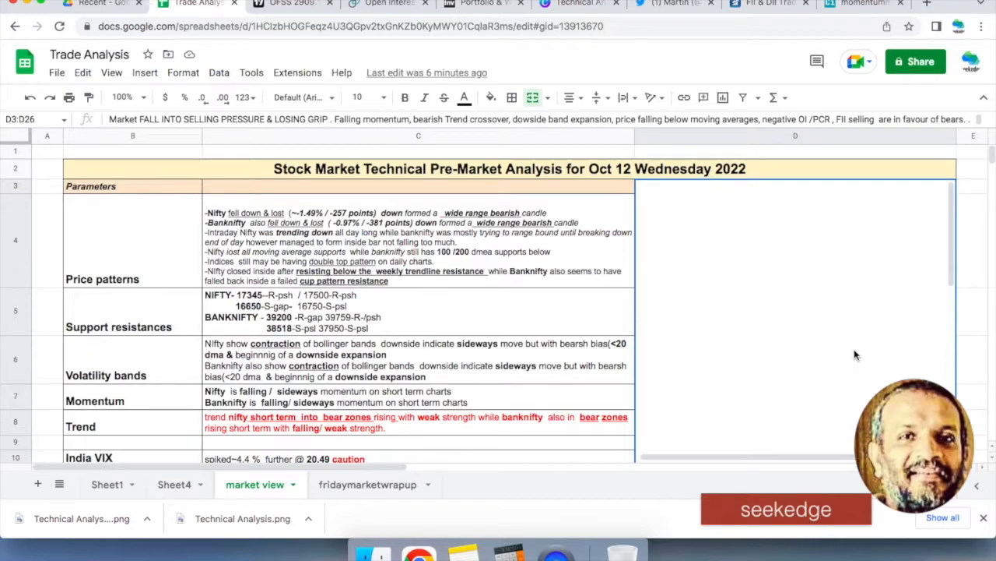
pyautogui.moveTo(885, 363)
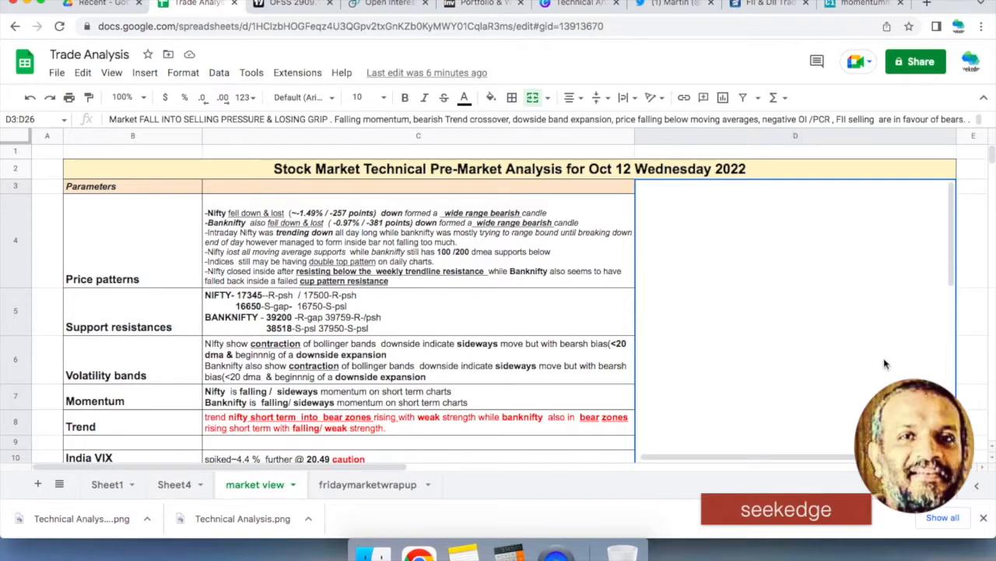